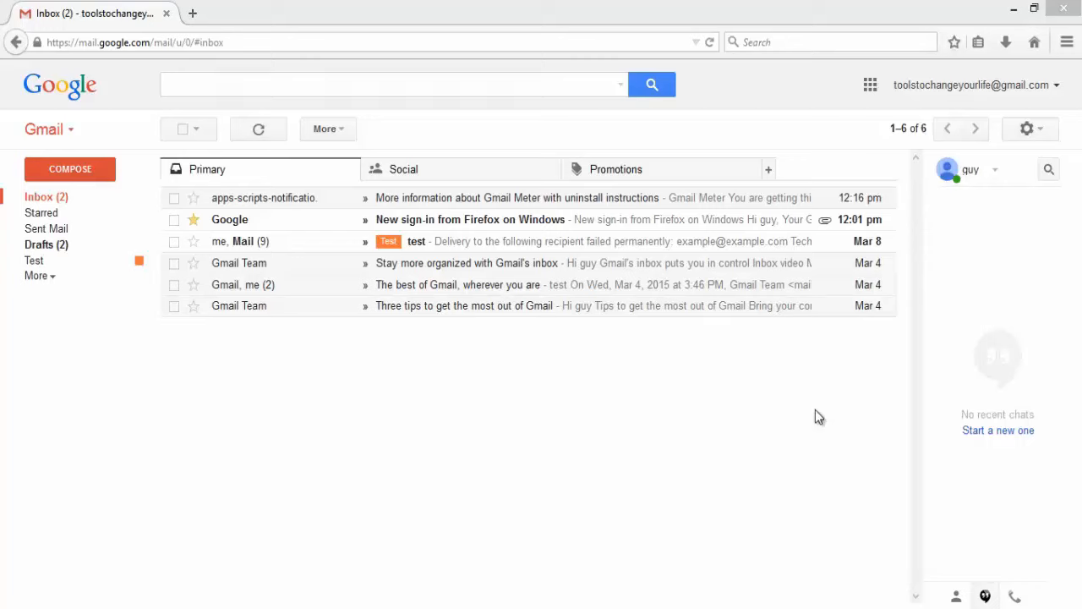
Open Google Calendar from Gmail's Google apps grid.
click(870, 84)
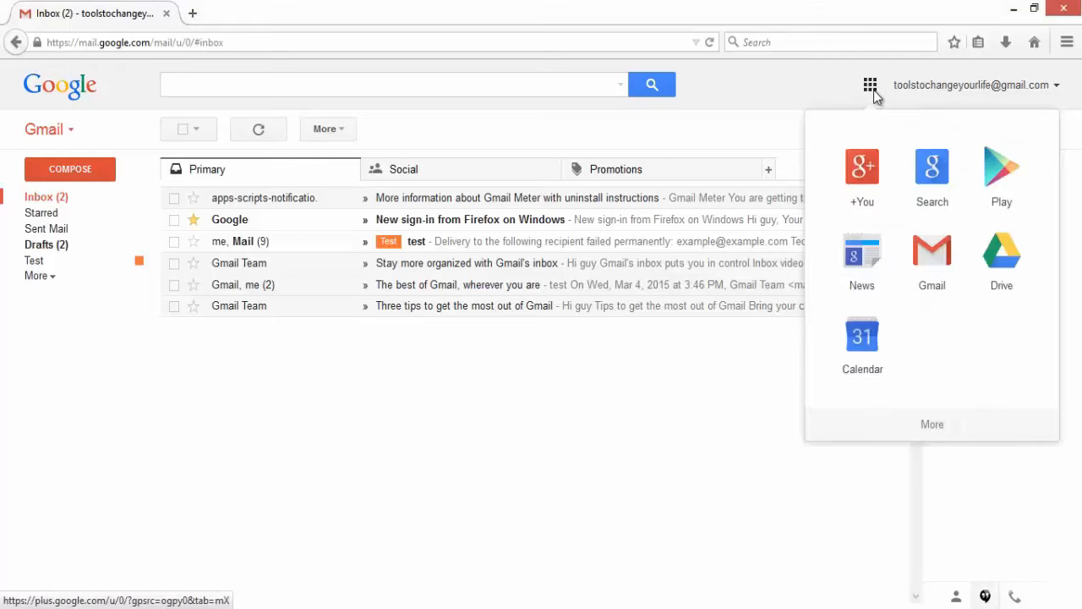
mouse_move(862, 337)
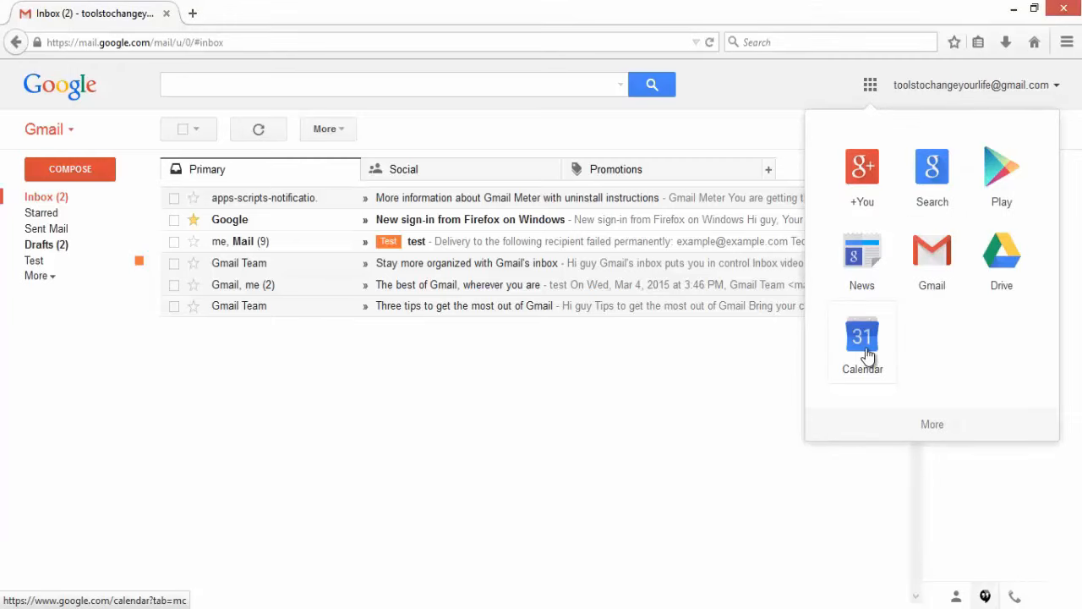
click(862, 338)
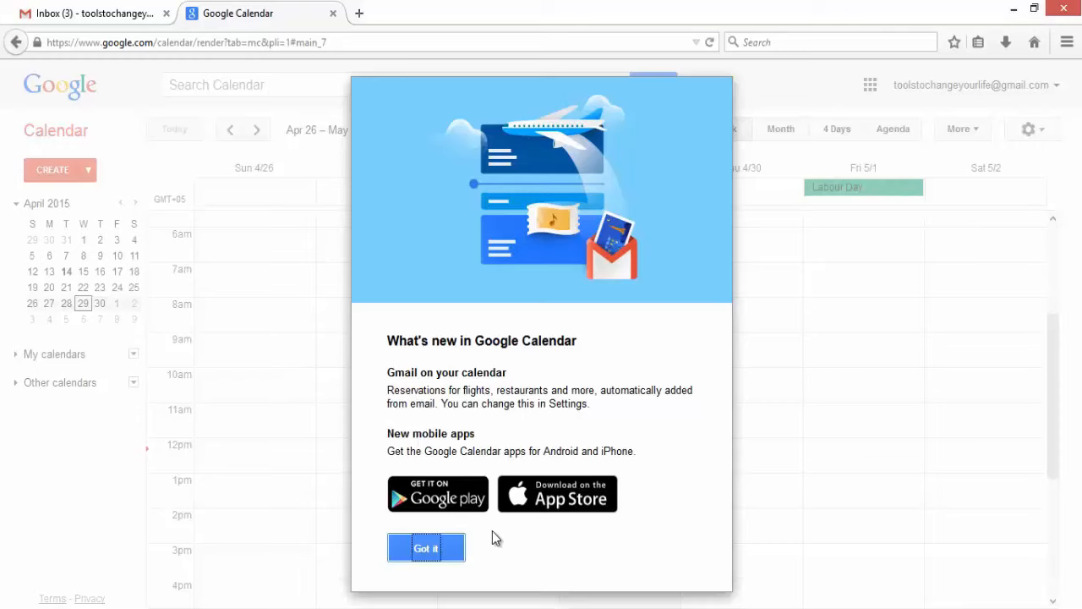
mouse_move(486, 534)
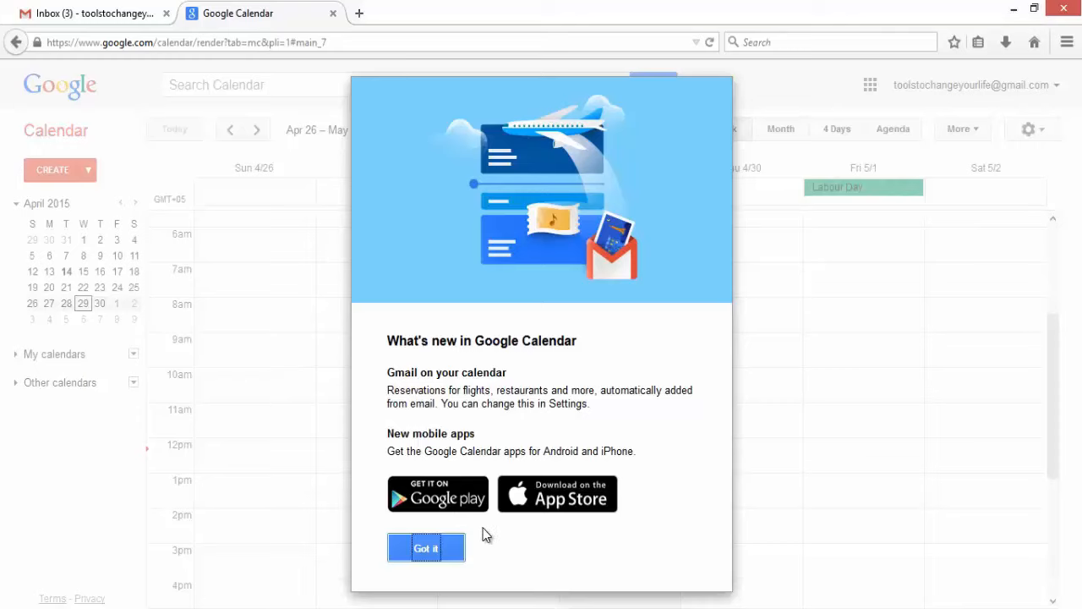
mouse_move(481, 531)
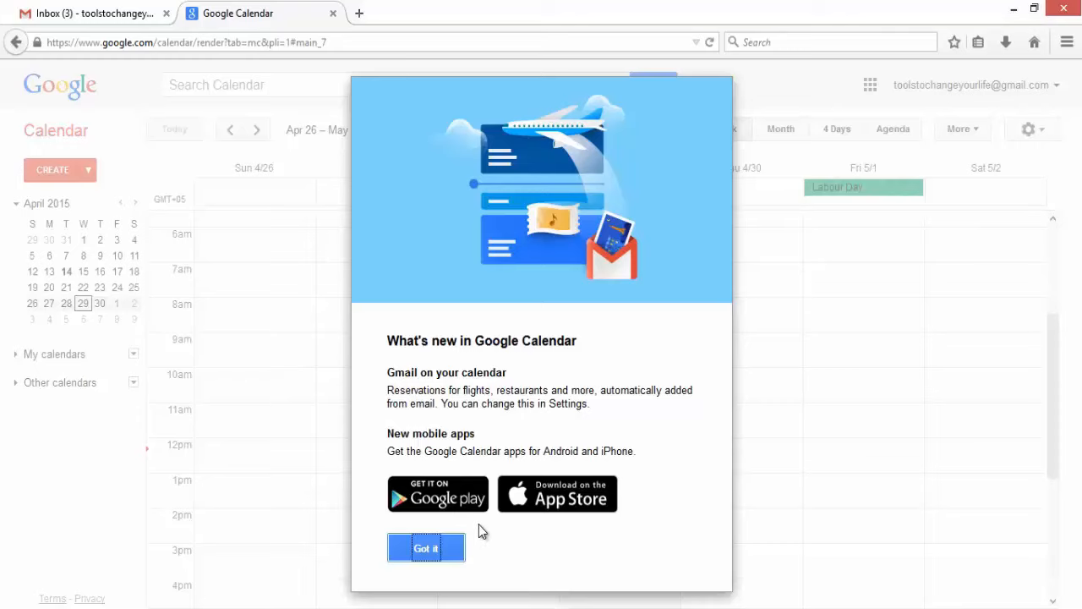
mouse_move(426, 547)
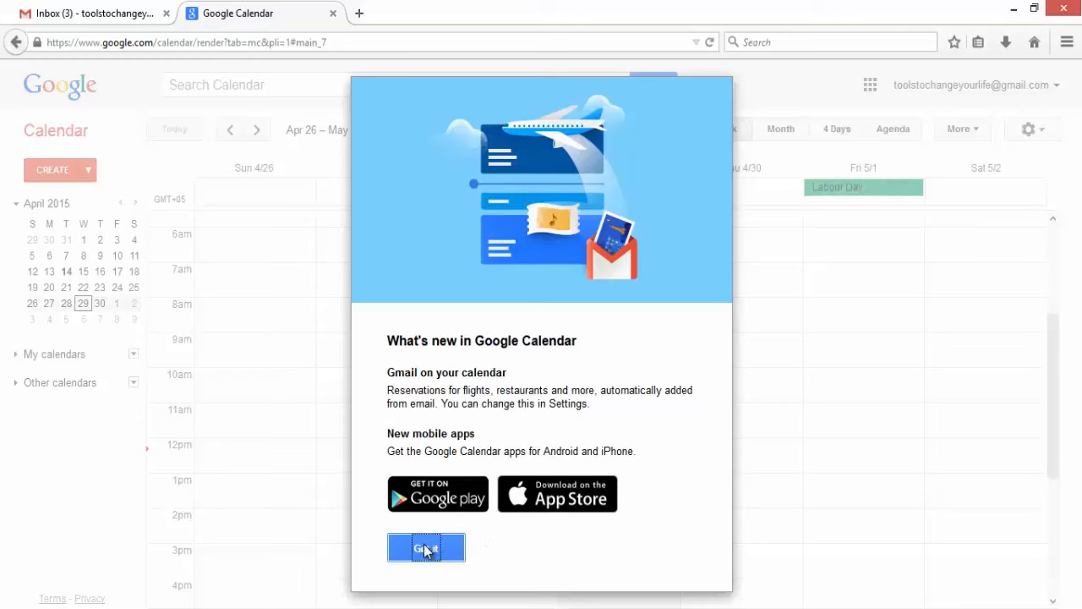
Dismiss the What's new announcement to reveal the Apr 26 – May 2, 2015 week.
click(426, 547)
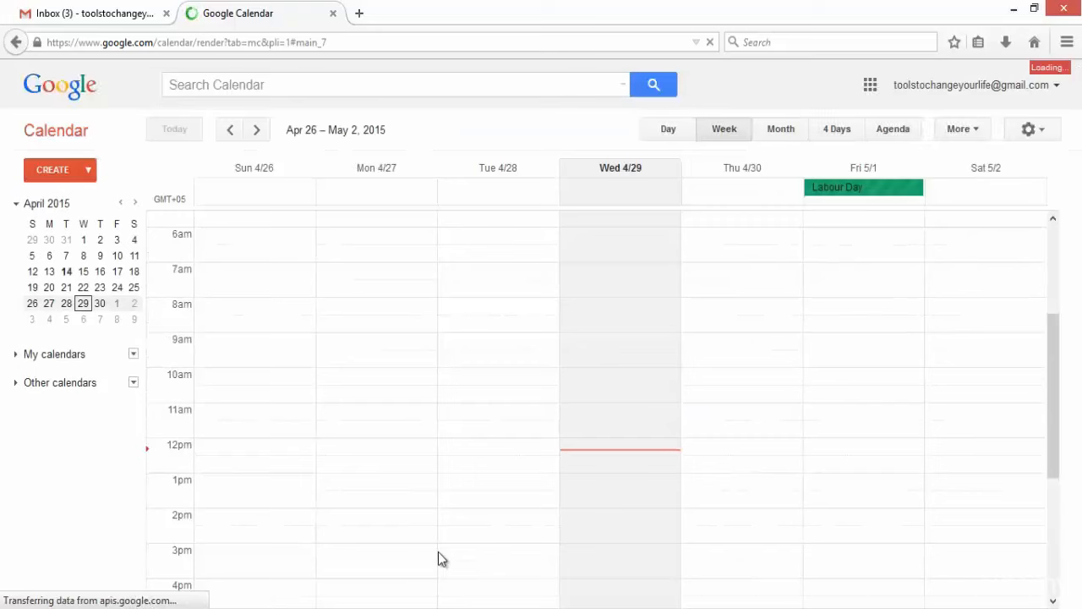
mouse_move(250, 402)
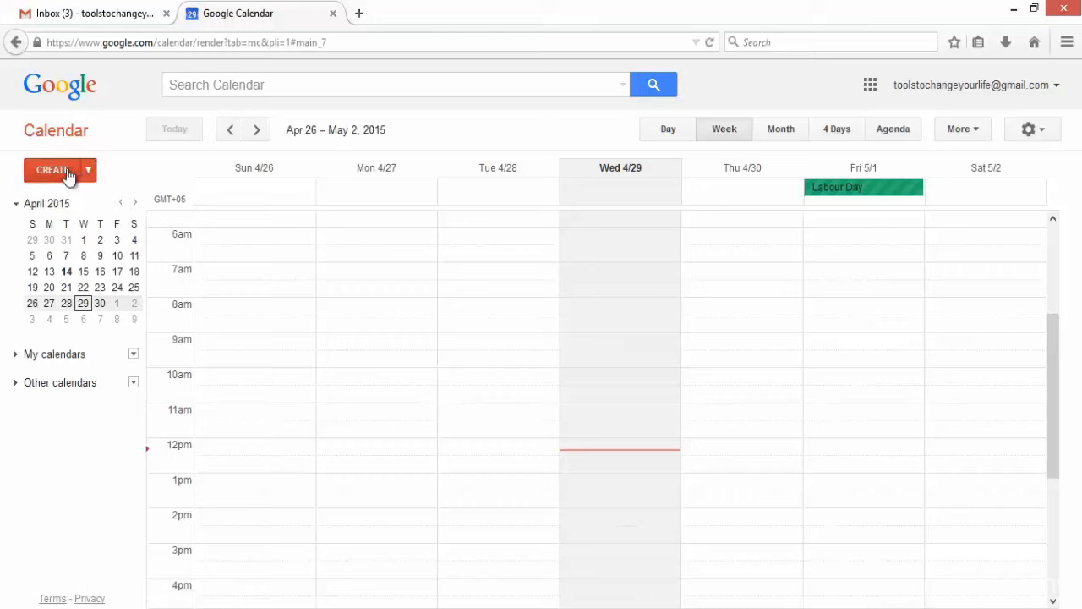
mouse_move(88, 170)
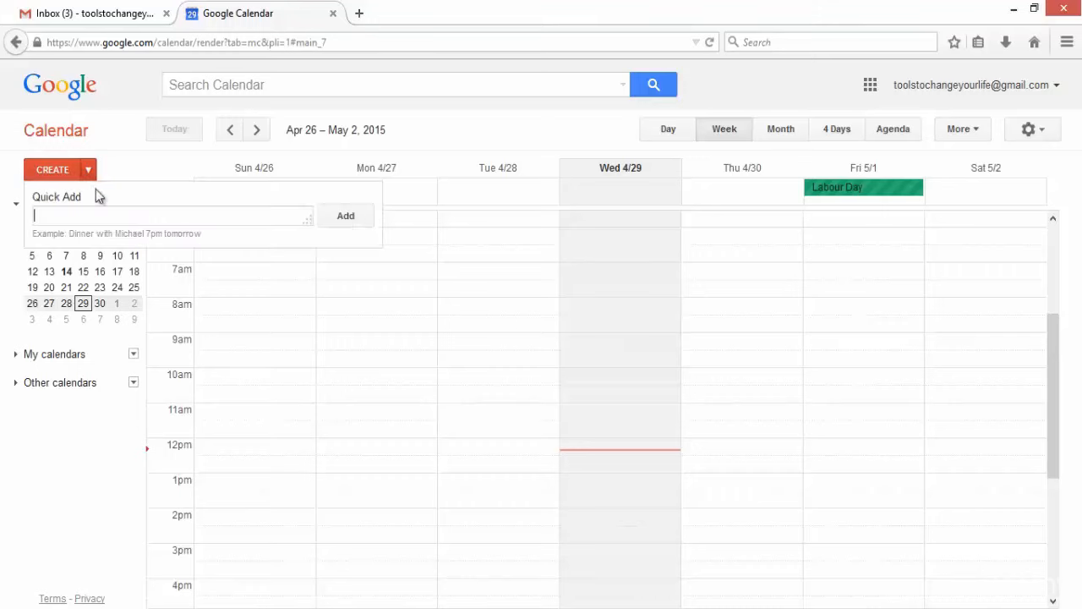
mouse_move(120, 172)
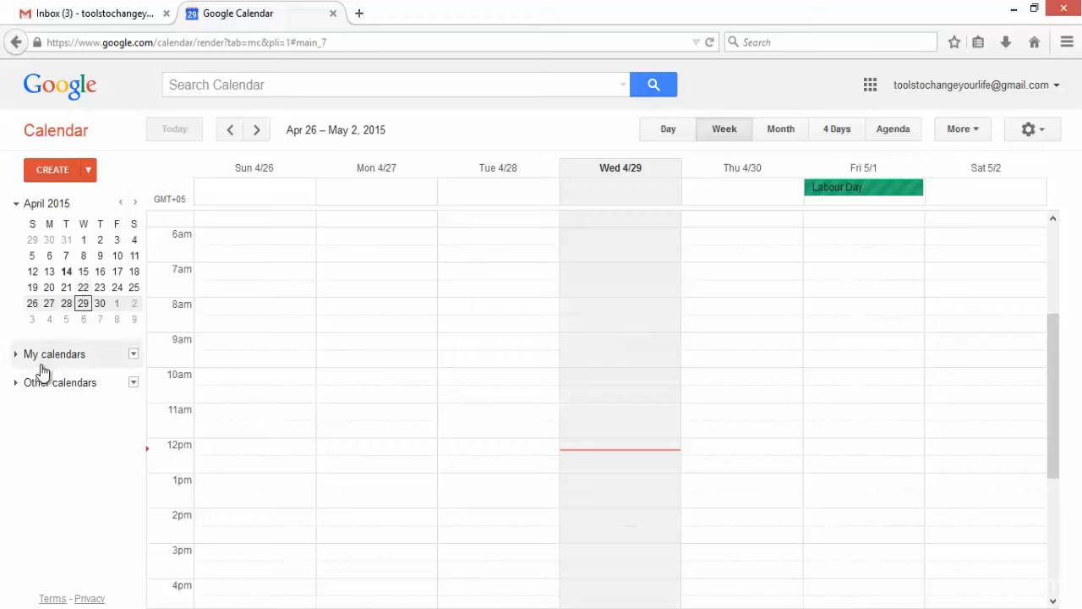
mouse_move(15, 359)
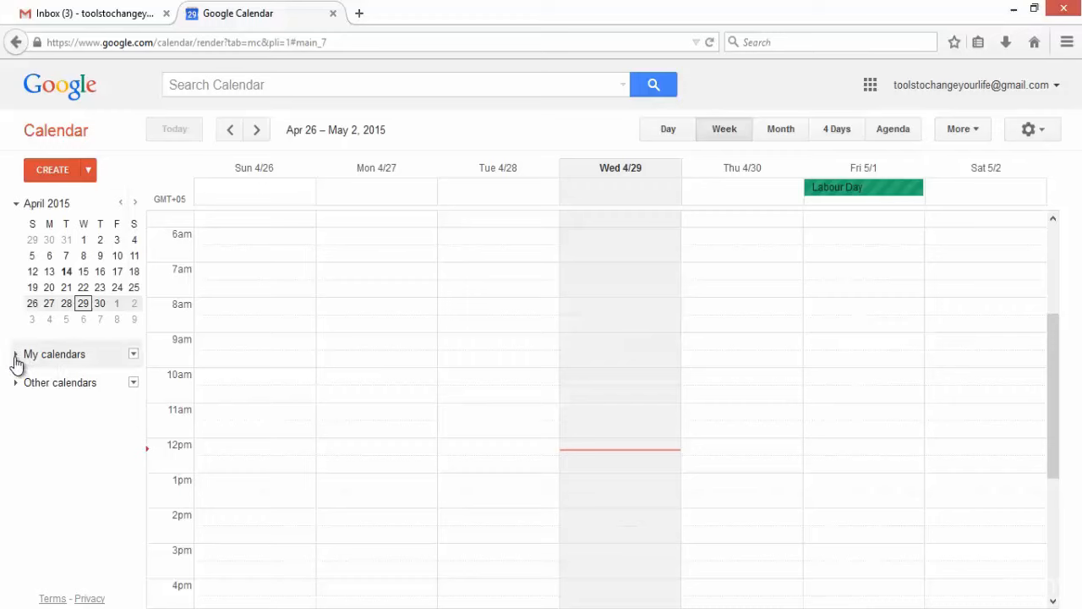
Expand My calendars, collapse Other calendars, and scroll through the week grid.
click(15, 353)
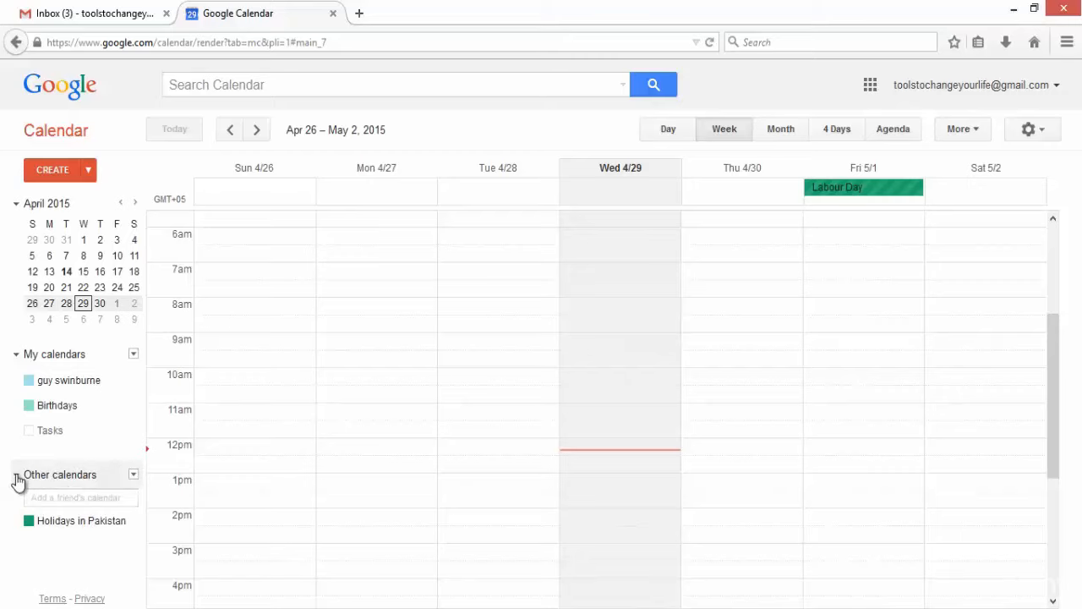
click(16, 474)
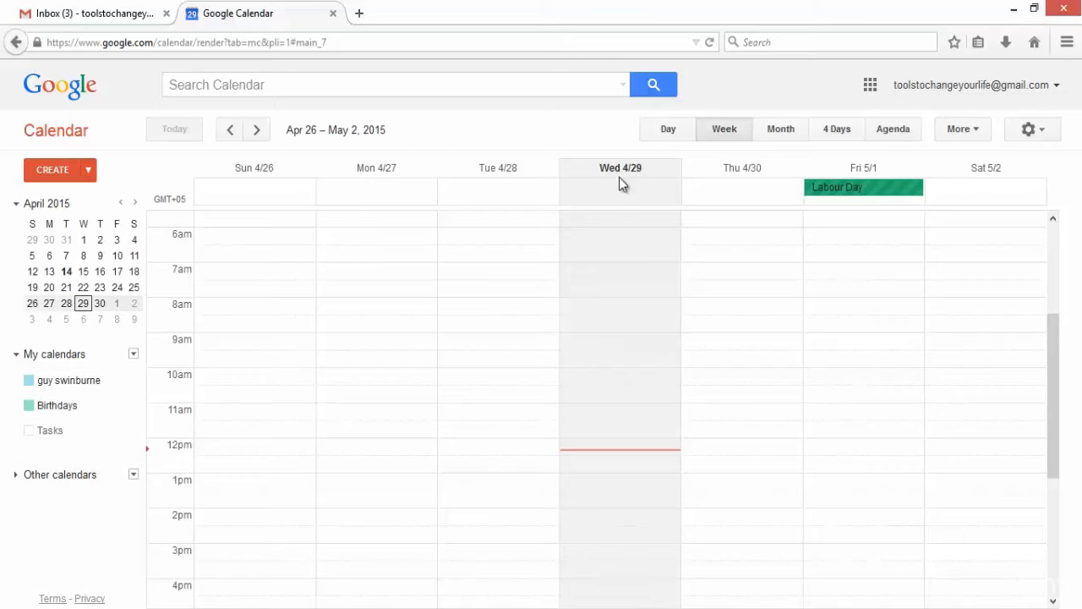
mouse_move(620, 168)
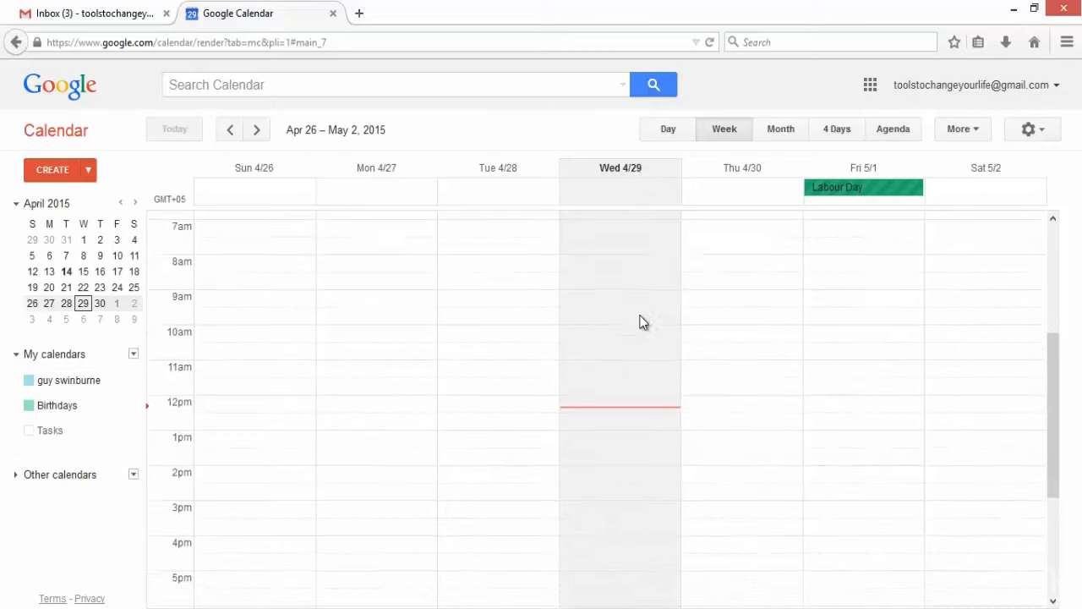
scroll(down, 3)
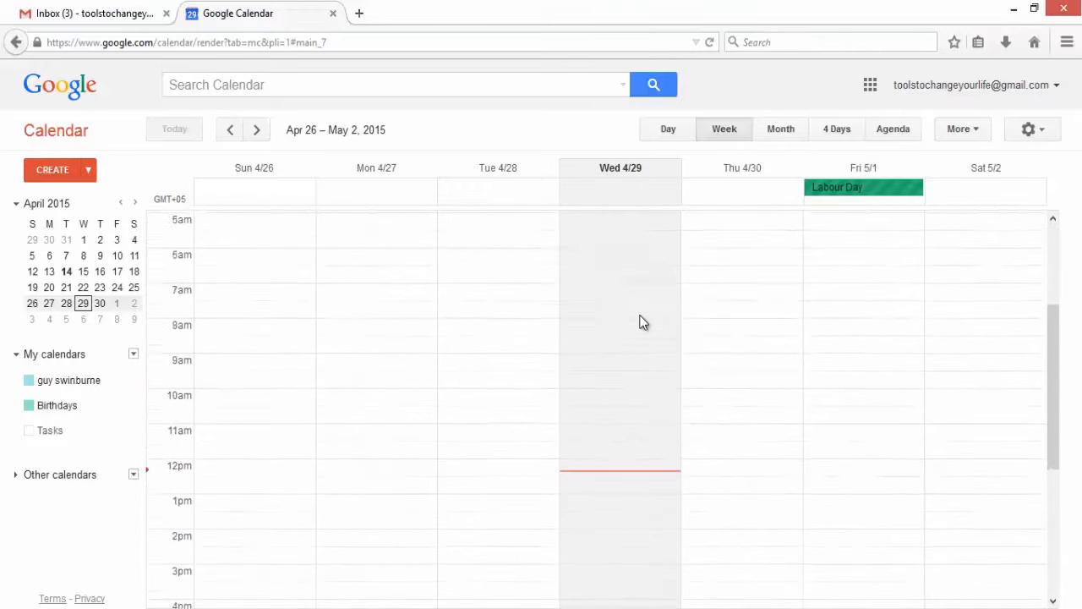
scroll(down, 3)
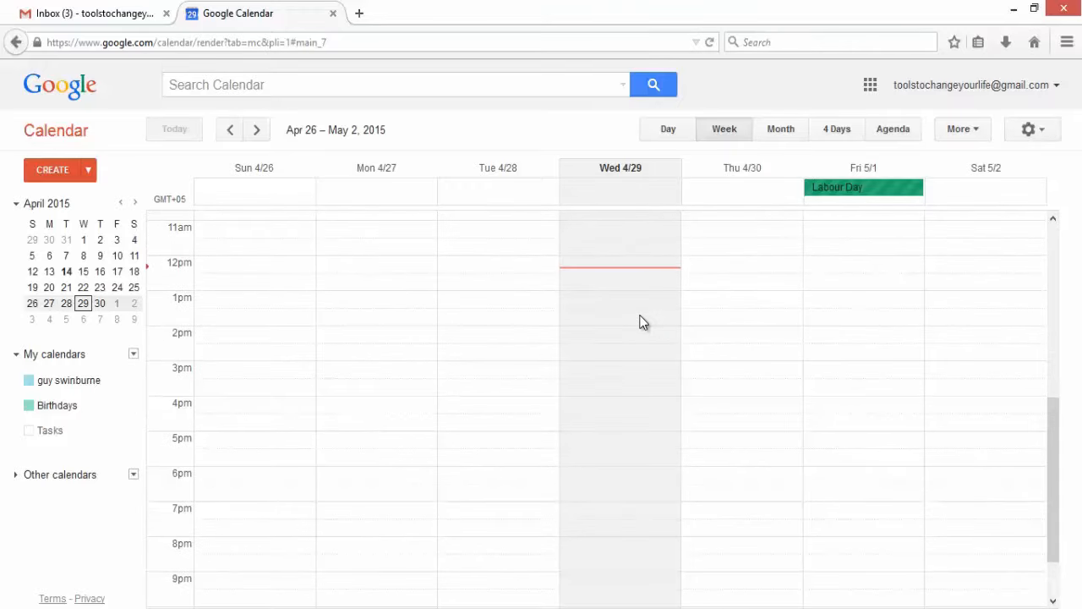
scroll(up, 3)
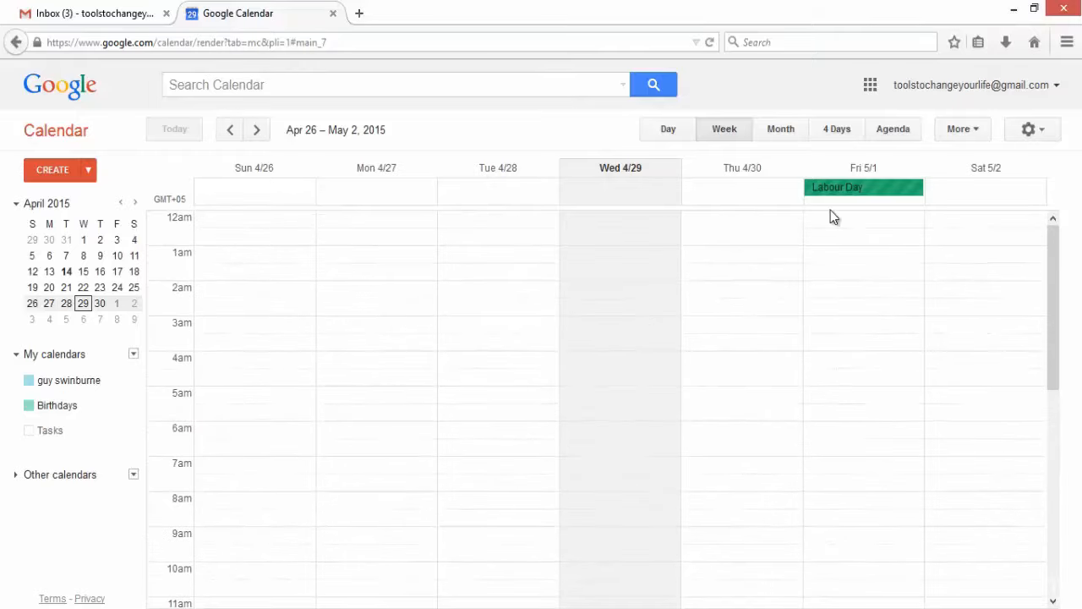
mouse_move(739, 225)
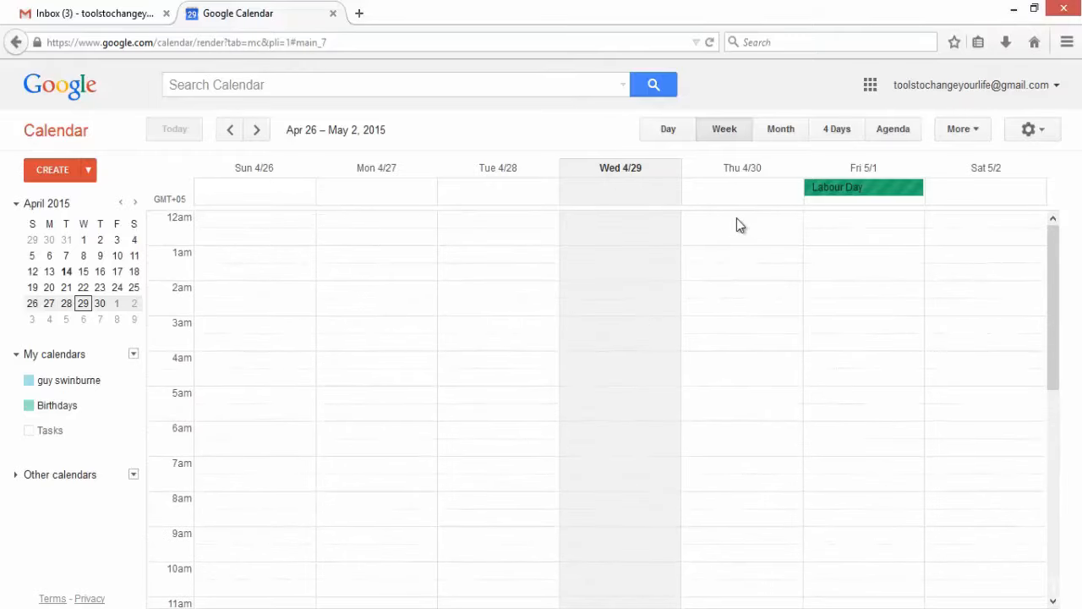
mouse_move(150, 215)
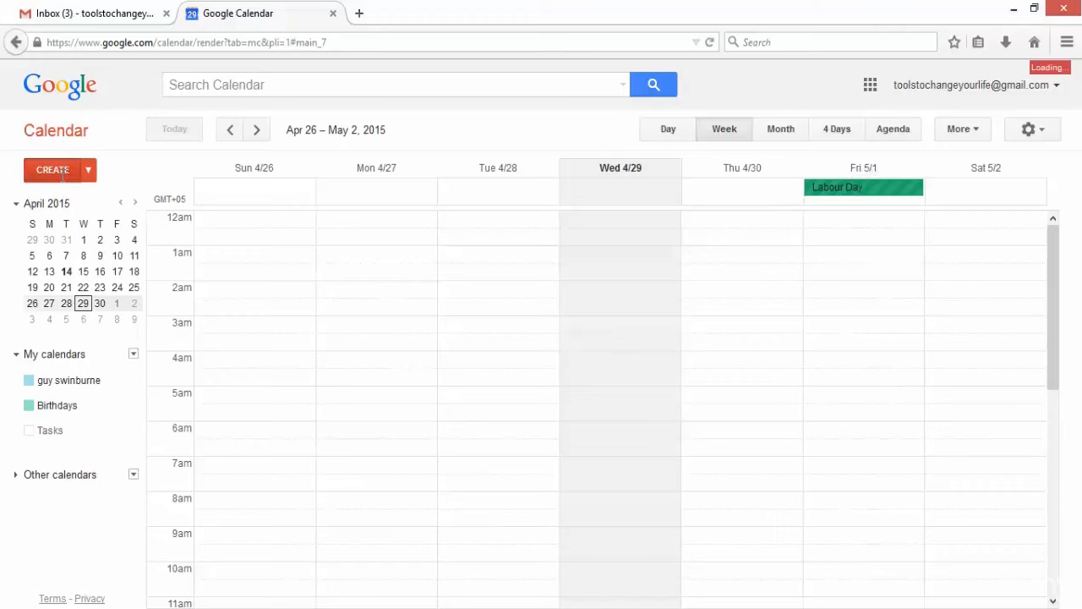
Draft a new event titled 'test' dated 4/30/2015, 12:30pm to 1:30pm.
click(53, 170)
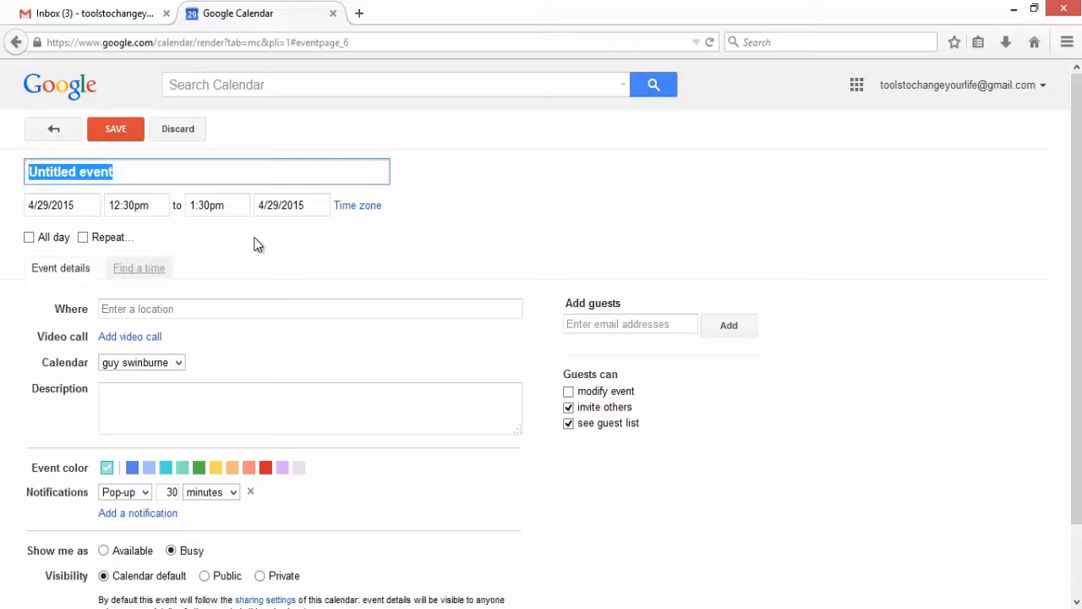
text(test)
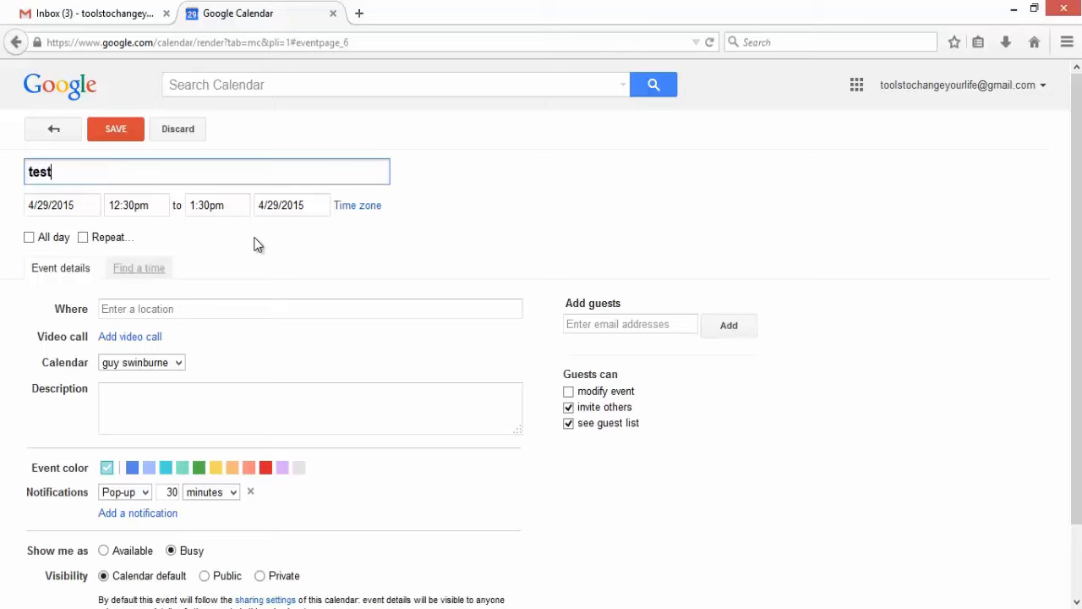
mouse_move(139, 244)
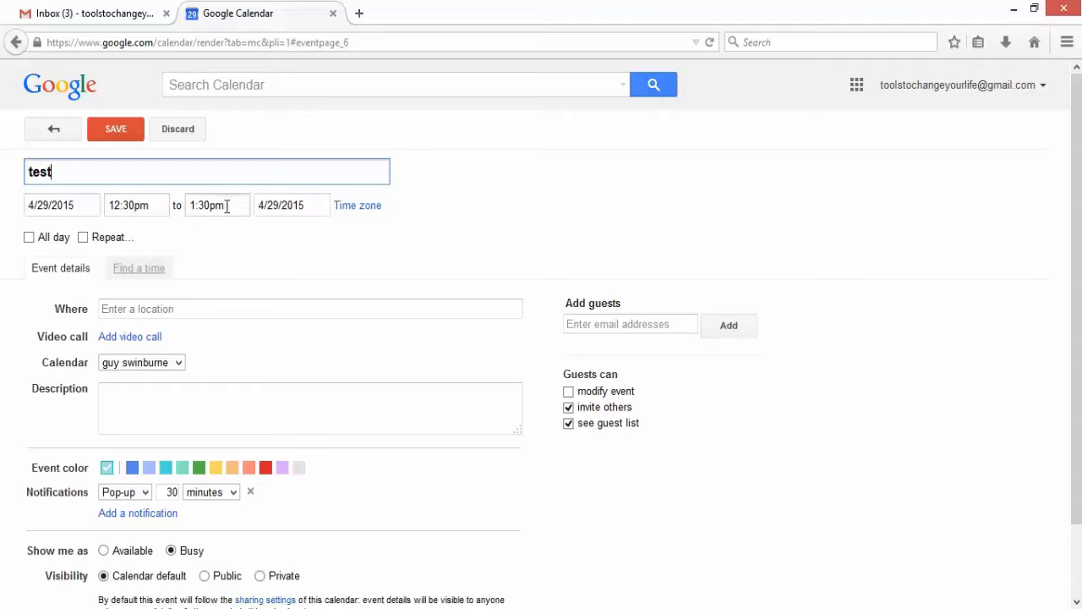
click(135, 204)
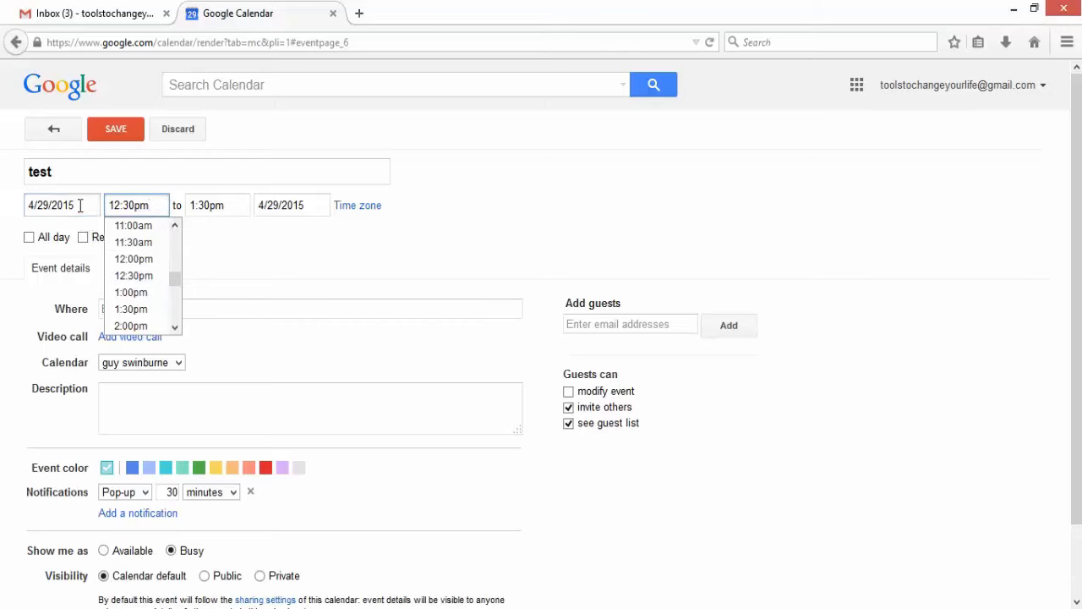
click(61, 205)
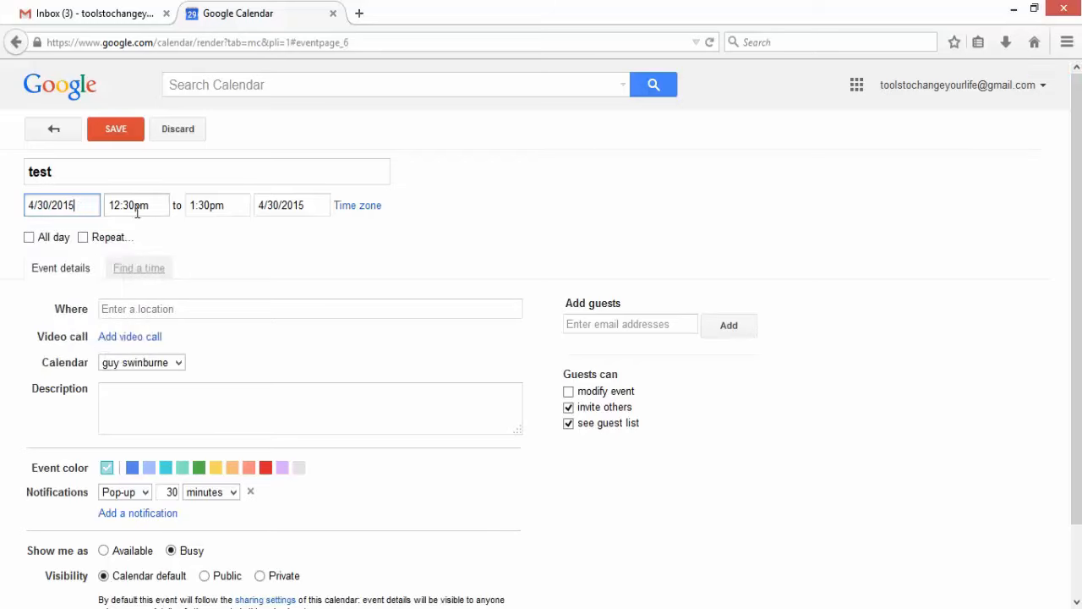
click(136, 205)
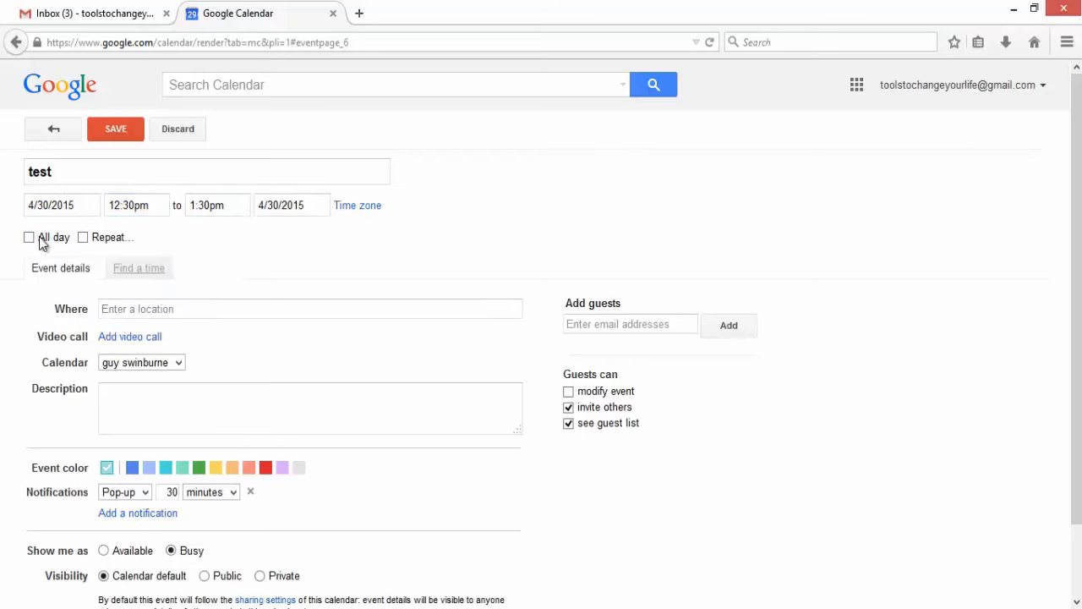
mouse_move(100, 264)
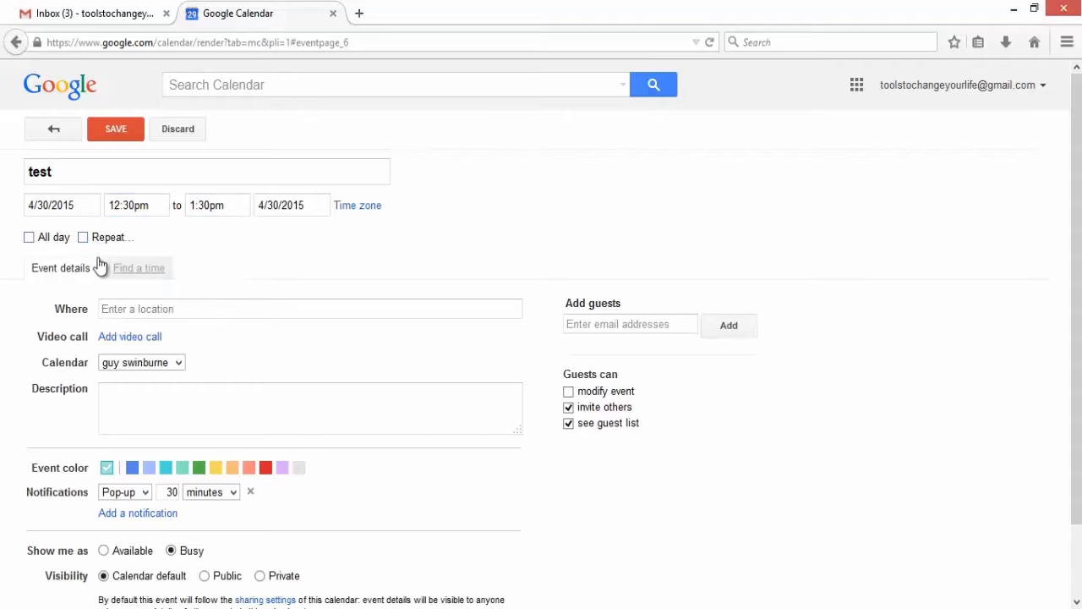
mouse_move(163, 291)
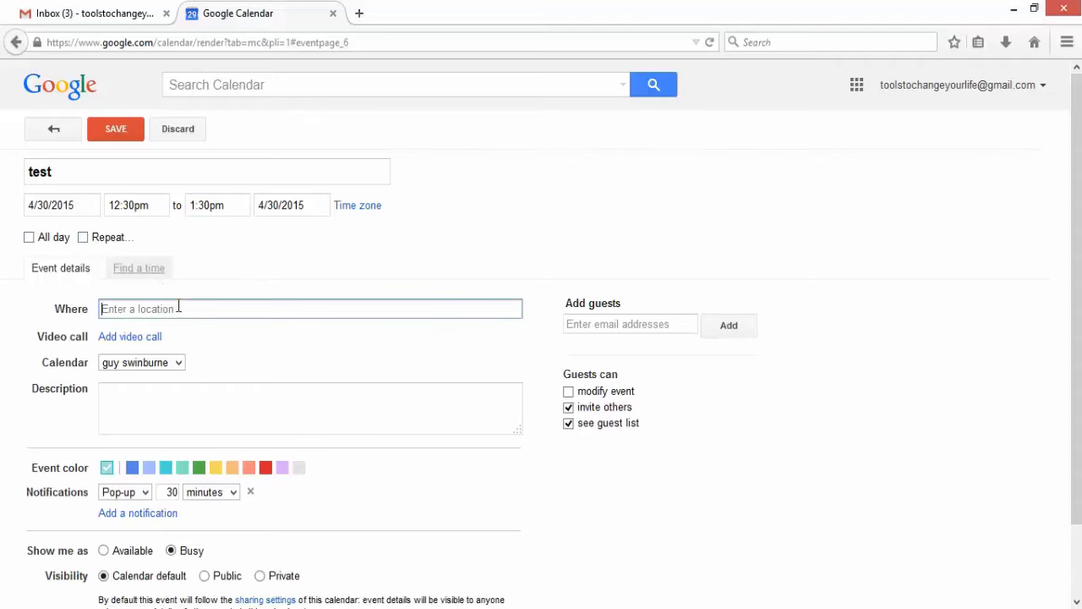
Set the location to 'London, United Kingdom' and description 'this is test entry'.
text(London, United Kingdom)
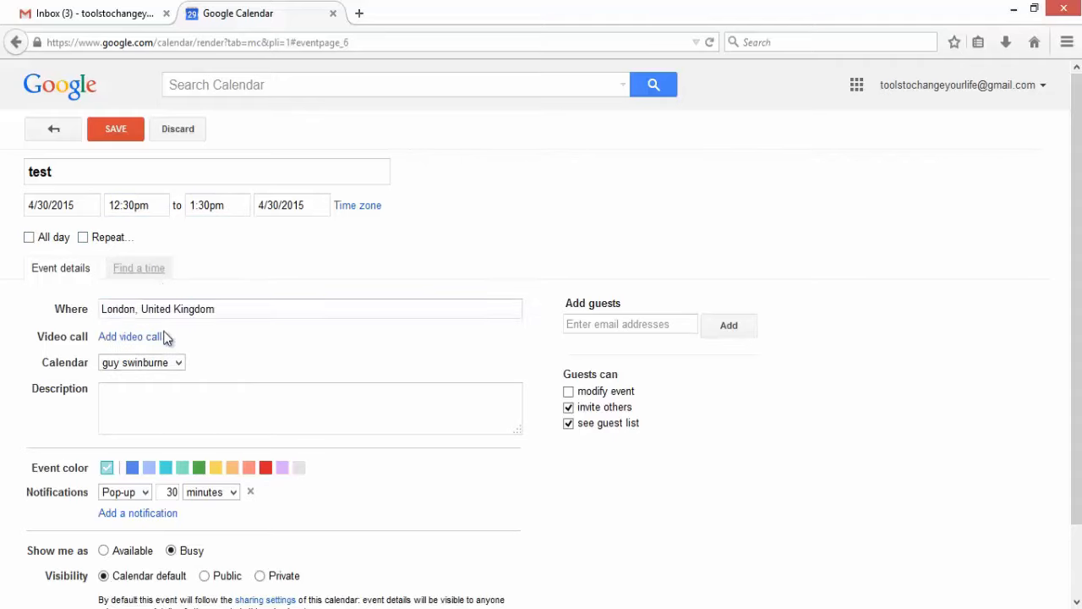
mouse_move(233, 355)
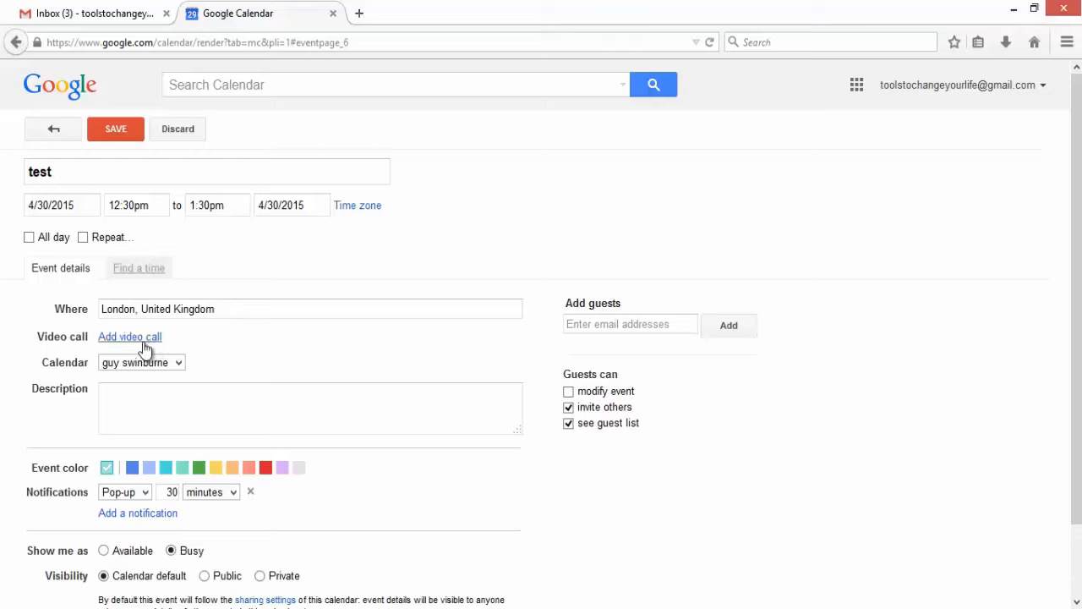
mouse_move(167, 350)
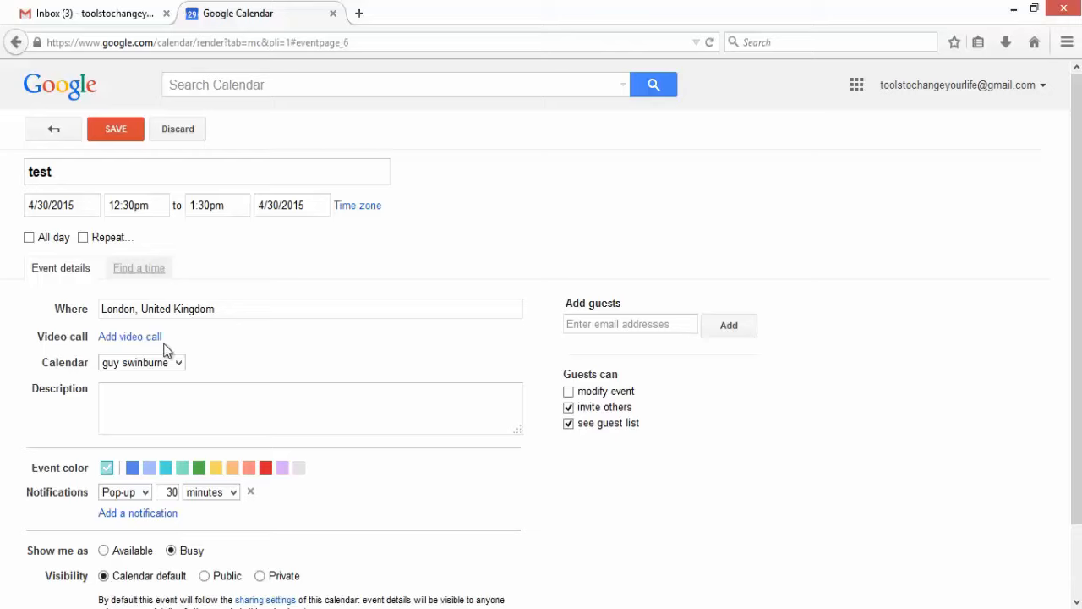
click(141, 361)
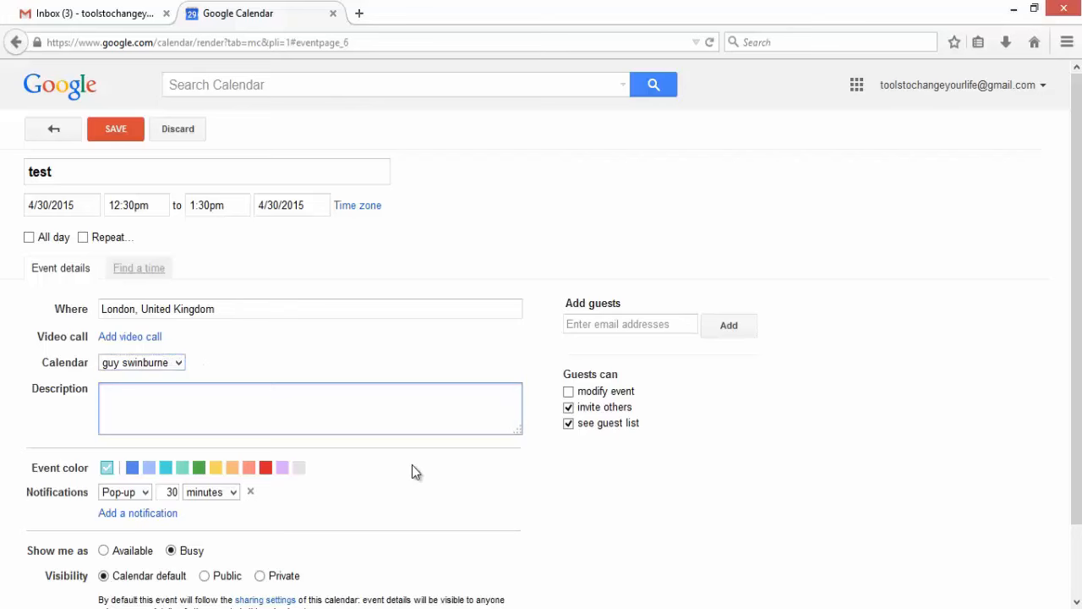
scroll(down, 3)
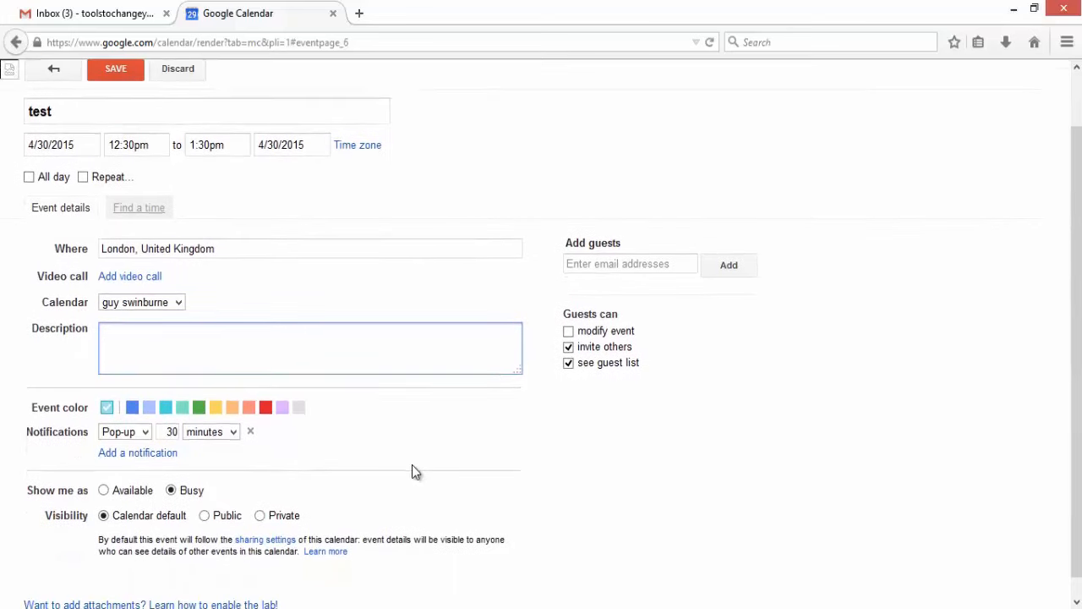
text(this is test e)
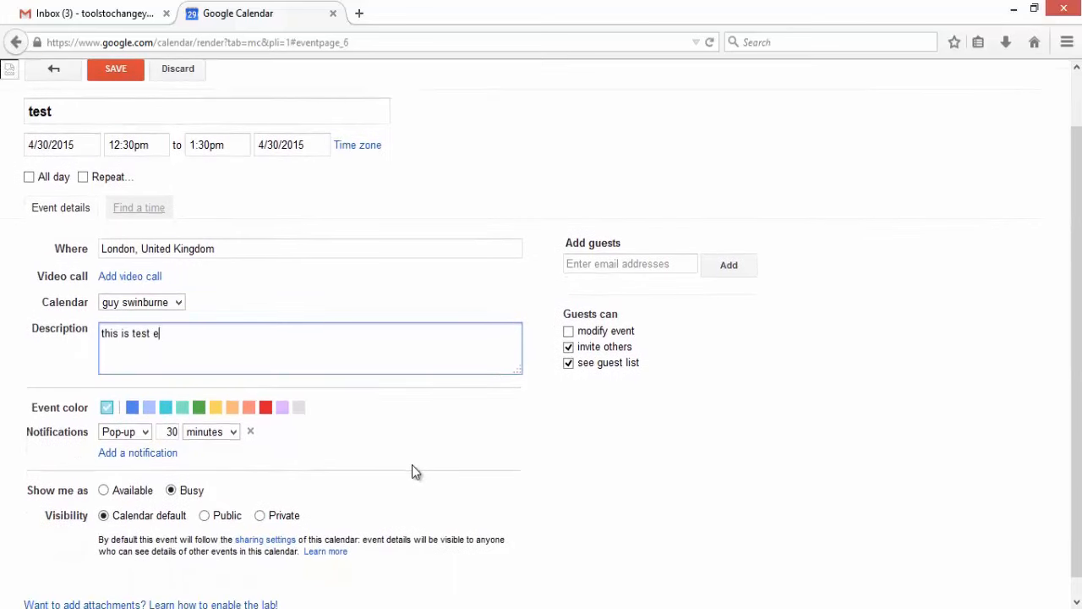
text(ntry)
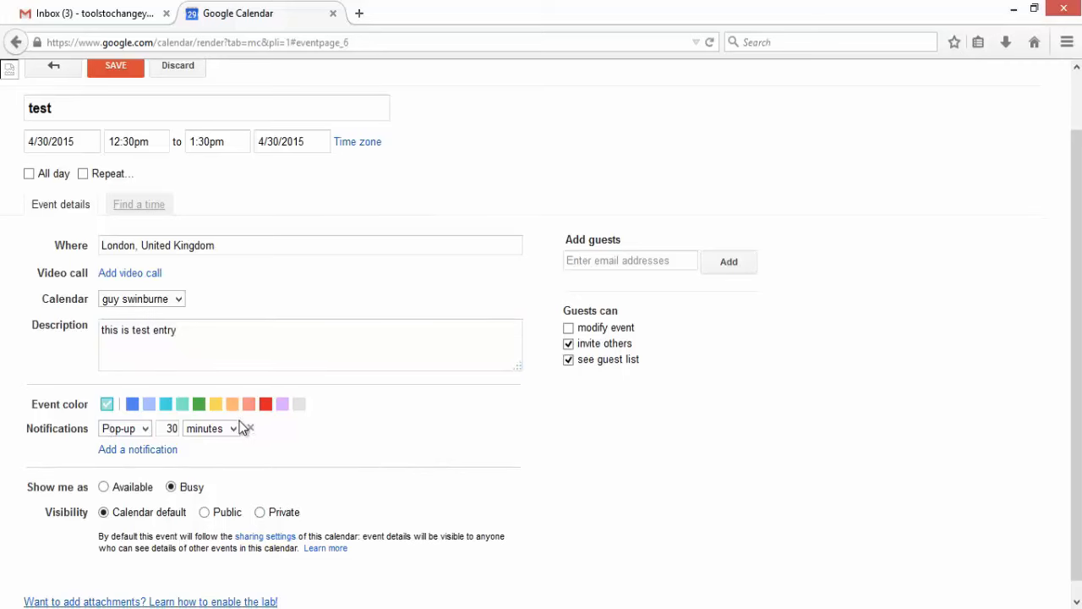
Review the colour and notification options, keeping the Pop-up reminder.
click(132, 387)
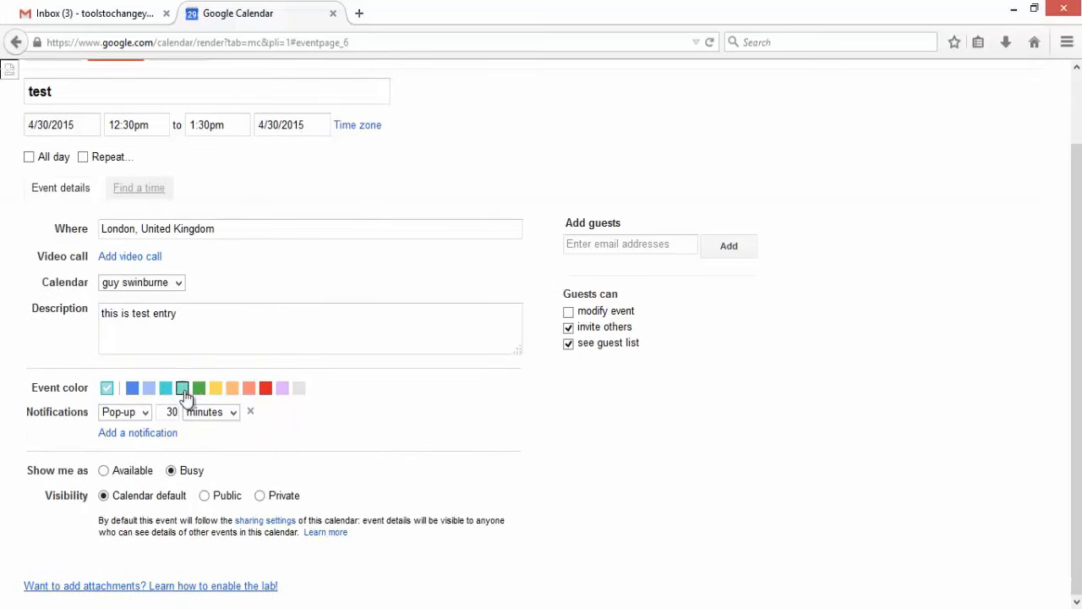
click(264, 387)
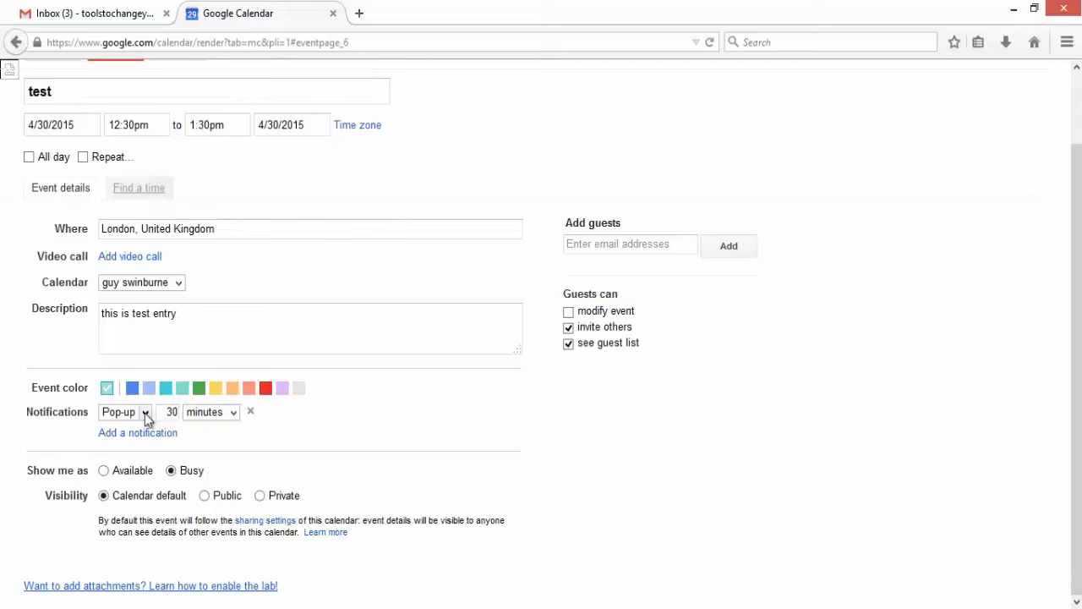
click(125, 411)
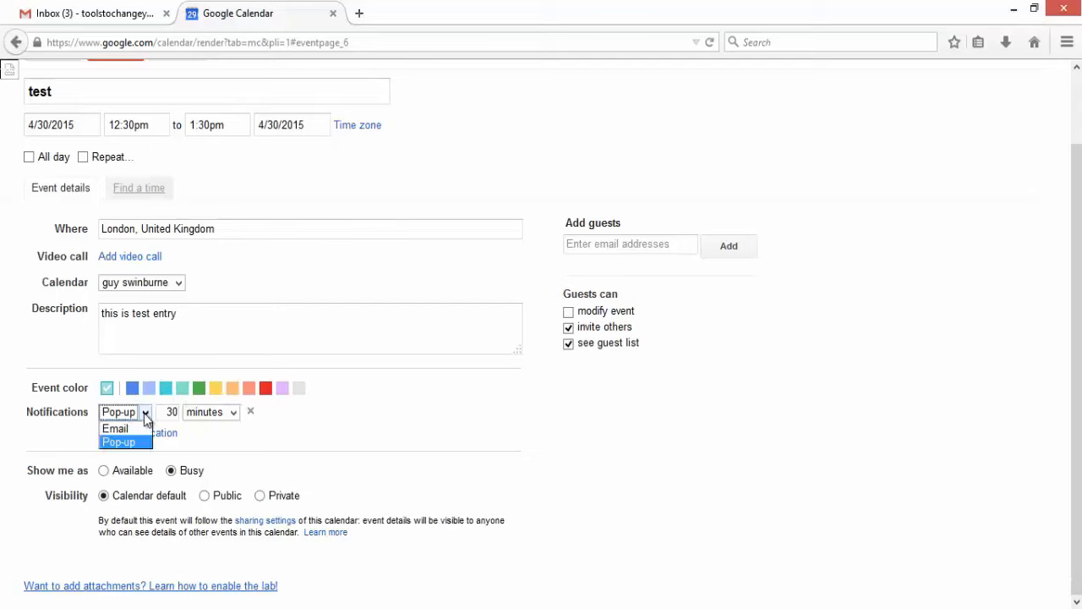
click(118, 443)
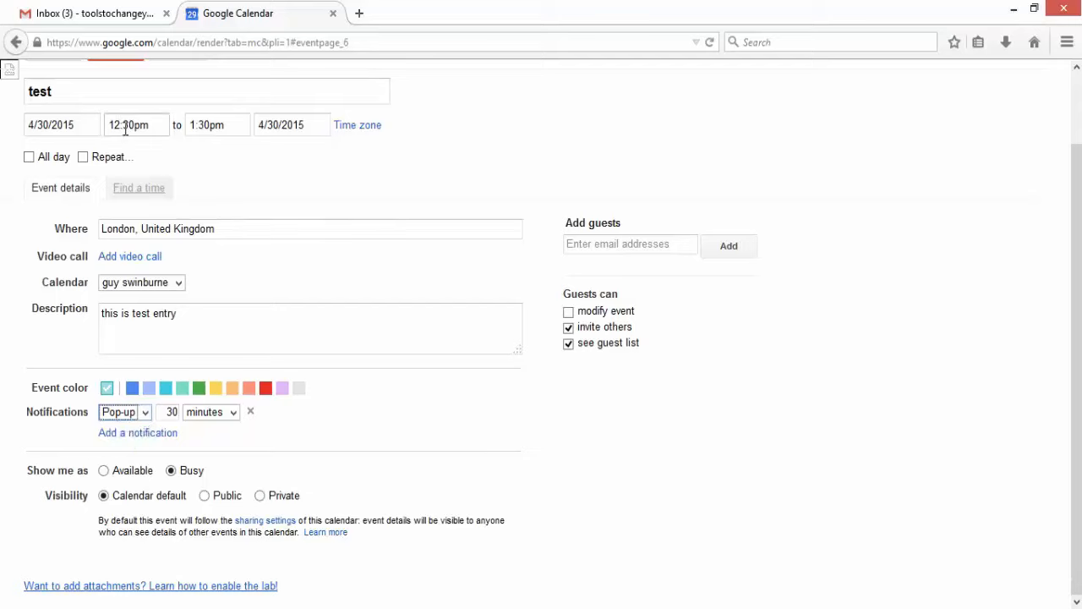
click(124, 412)
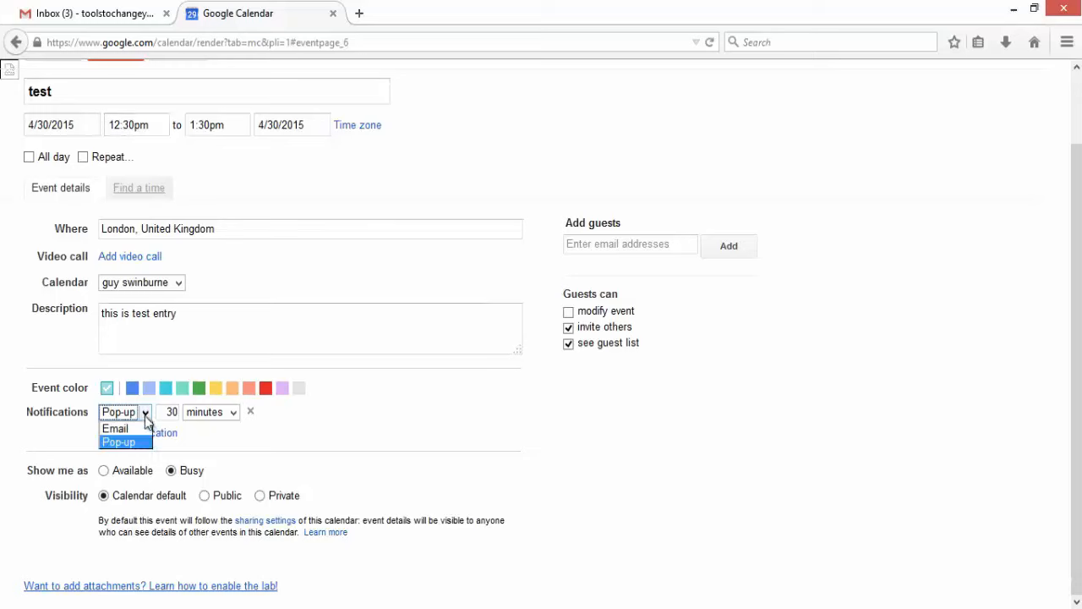
click(118, 441)
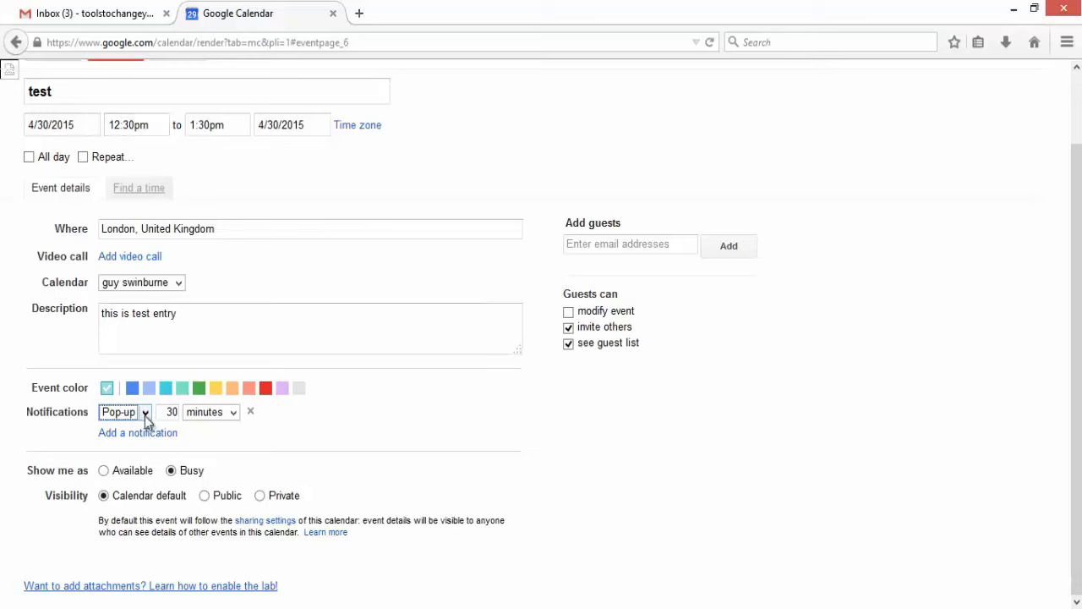
click(124, 411)
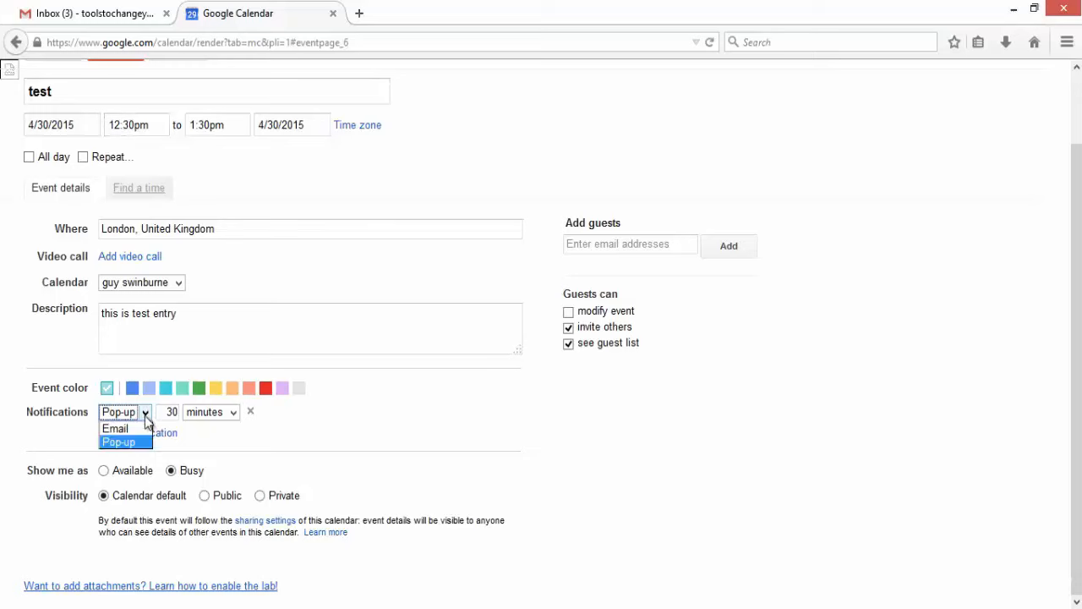
mouse_move(115, 428)
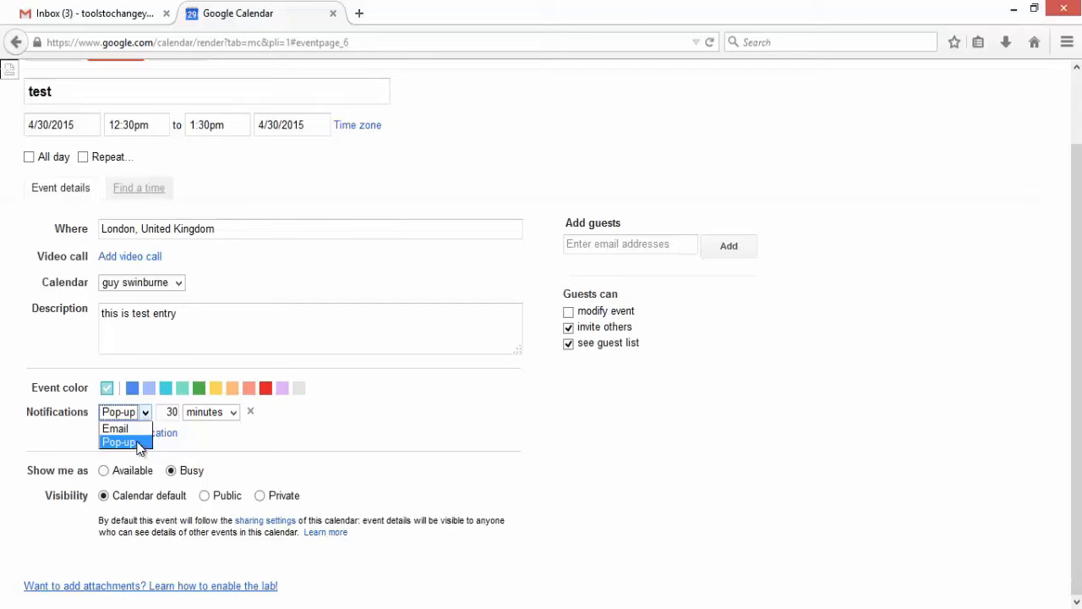
click(119, 441)
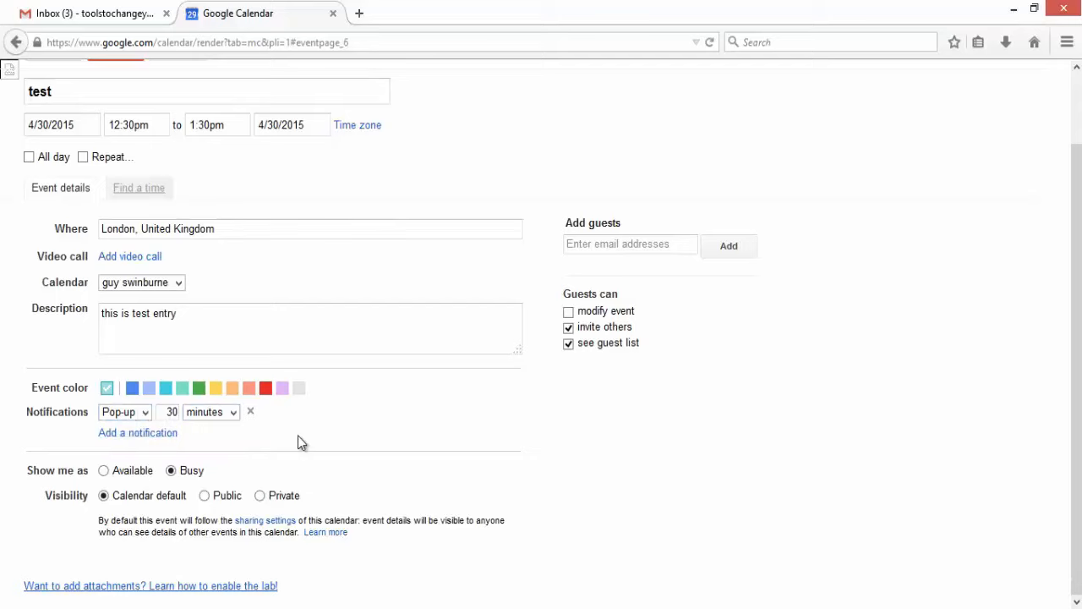
mouse_move(246, 457)
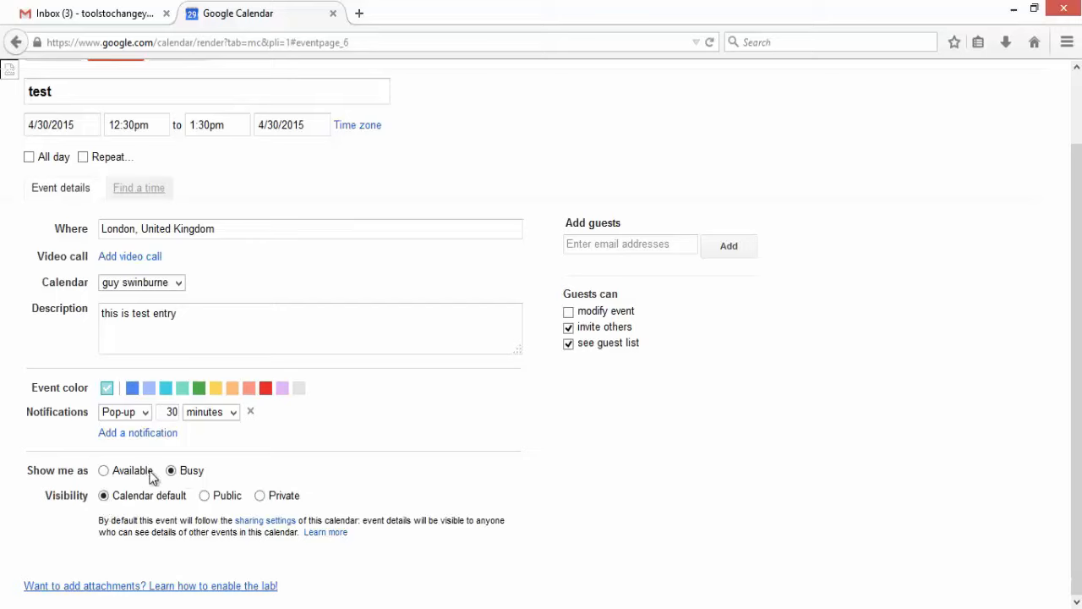
mouse_move(135, 496)
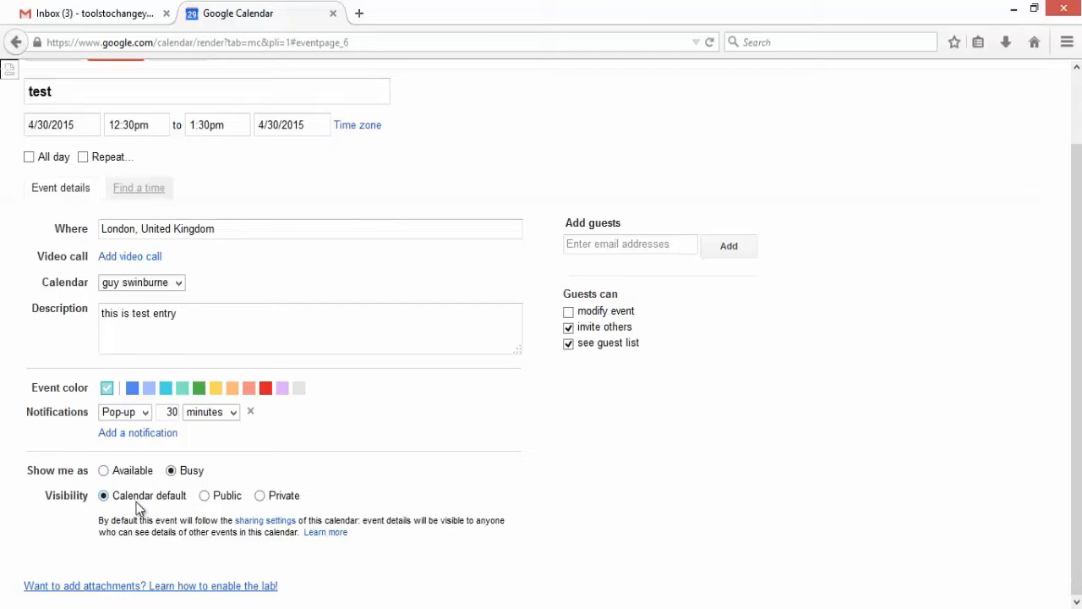
mouse_move(149, 506)
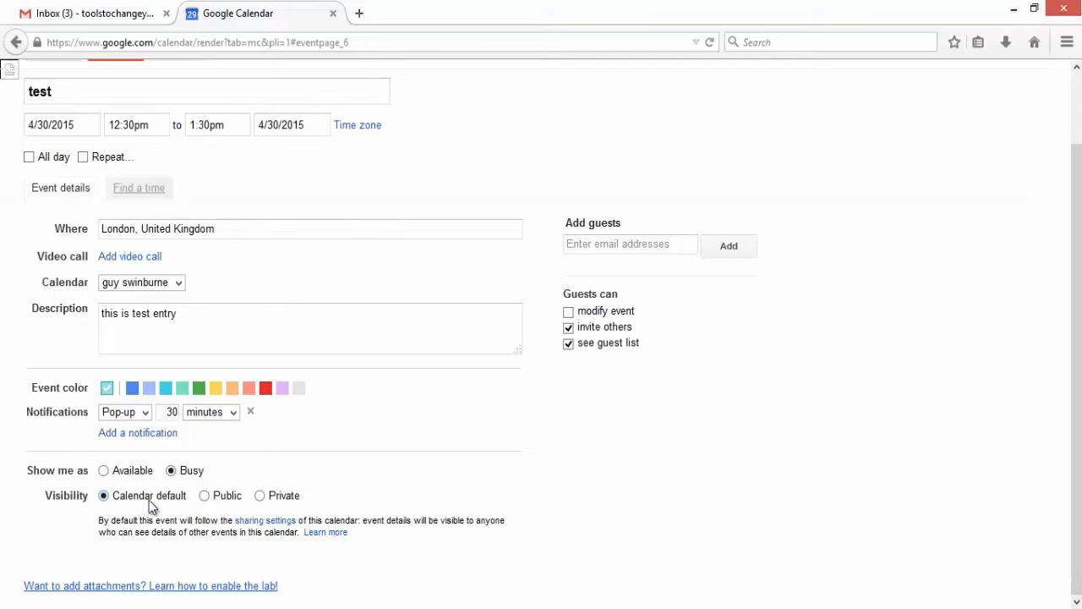
mouse_move(226, 504)
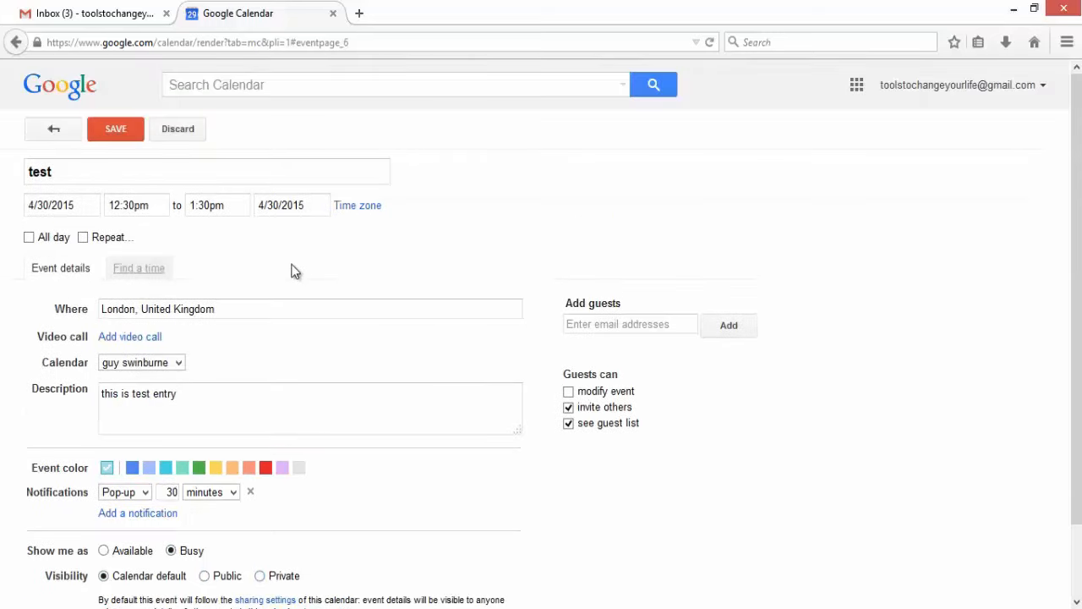
Save the 'test' event and open its Thursday 30 April details bubble.
click(116, 129)
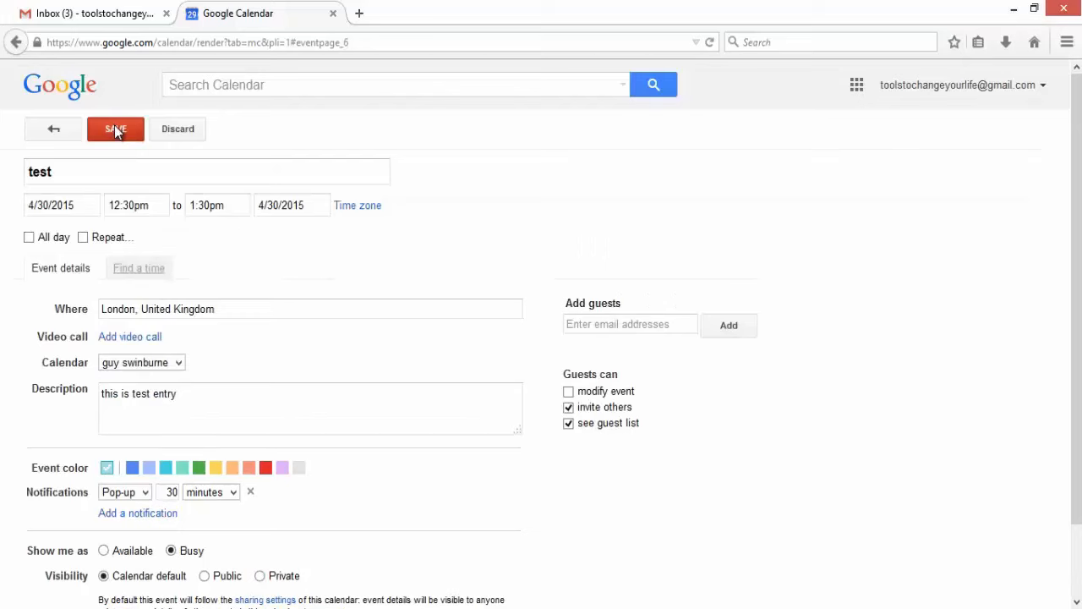
click(116, 129)
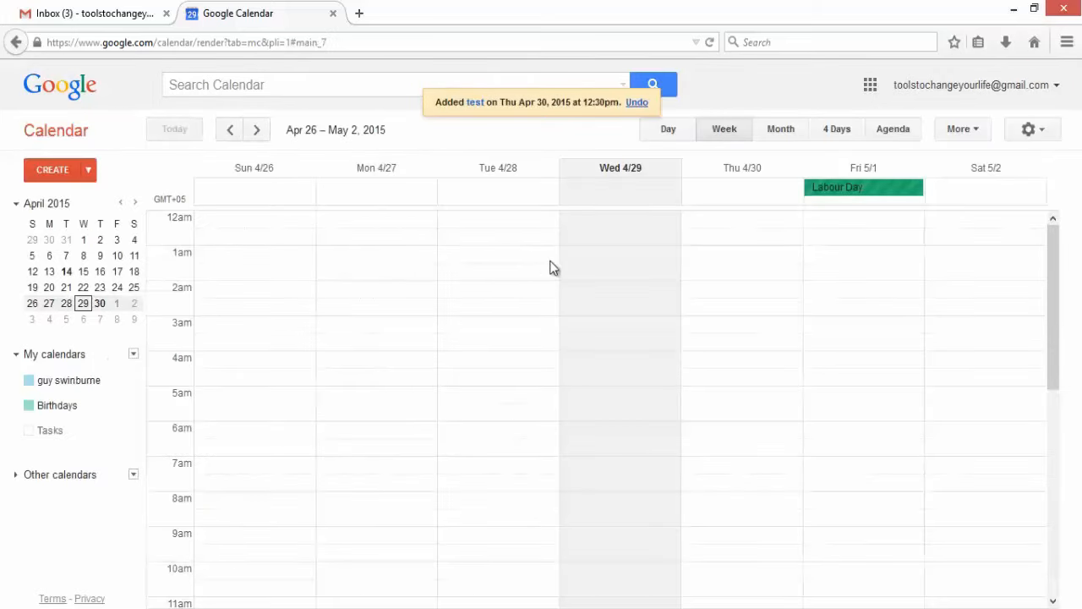
scroll(down, 3)
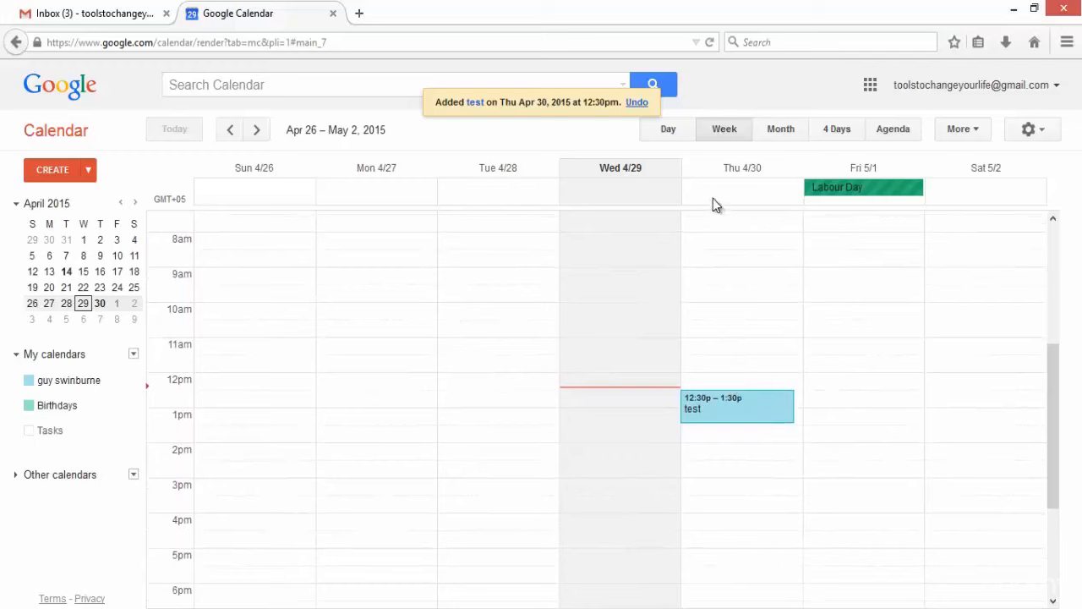
mouse_move(713, 420)
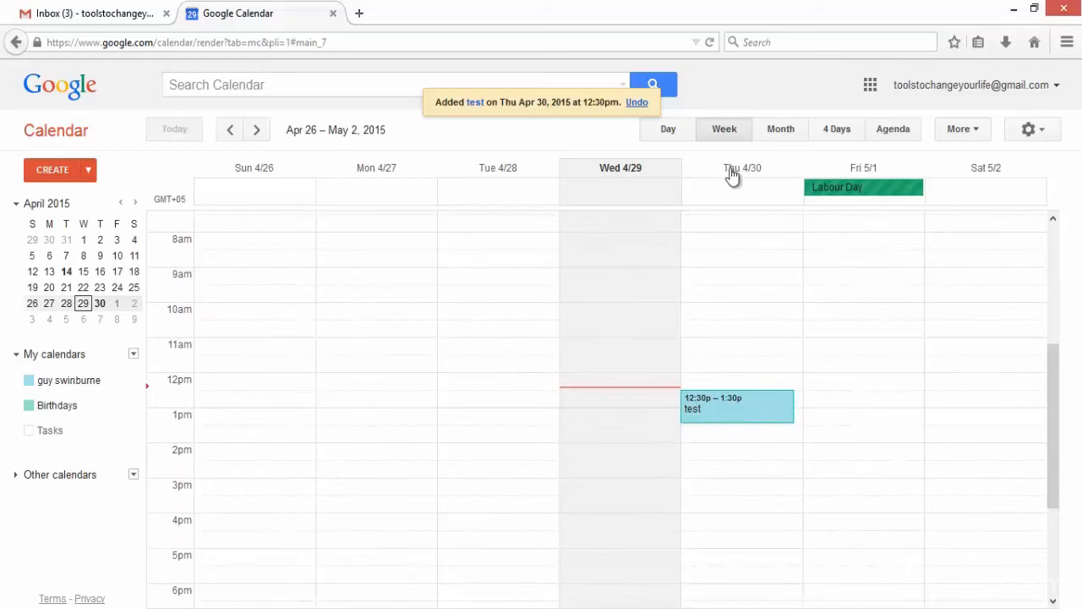
mouse_move(757, 173)
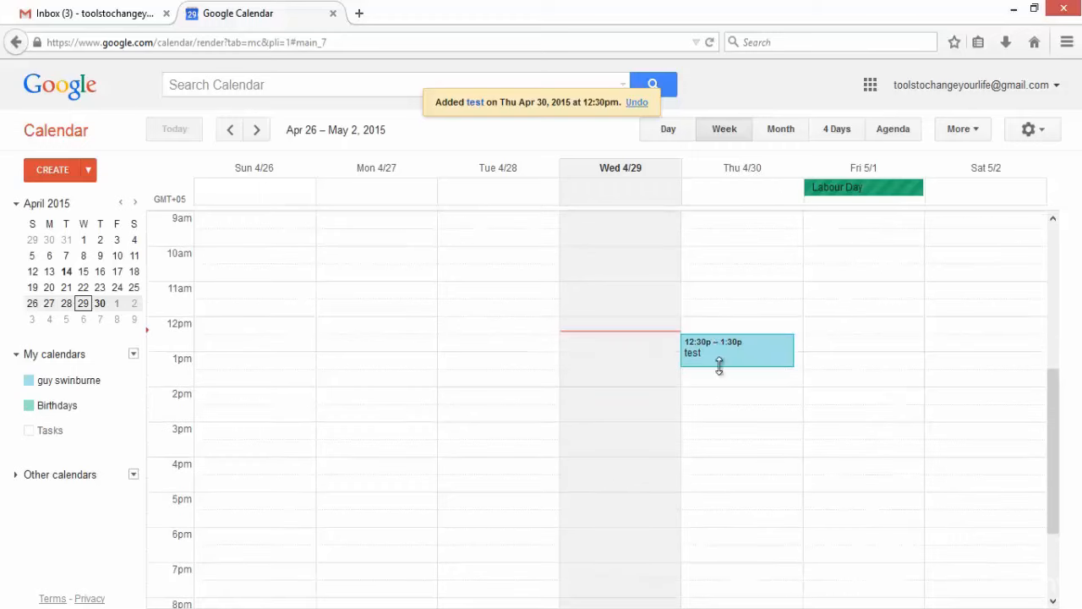
click(718, 352)
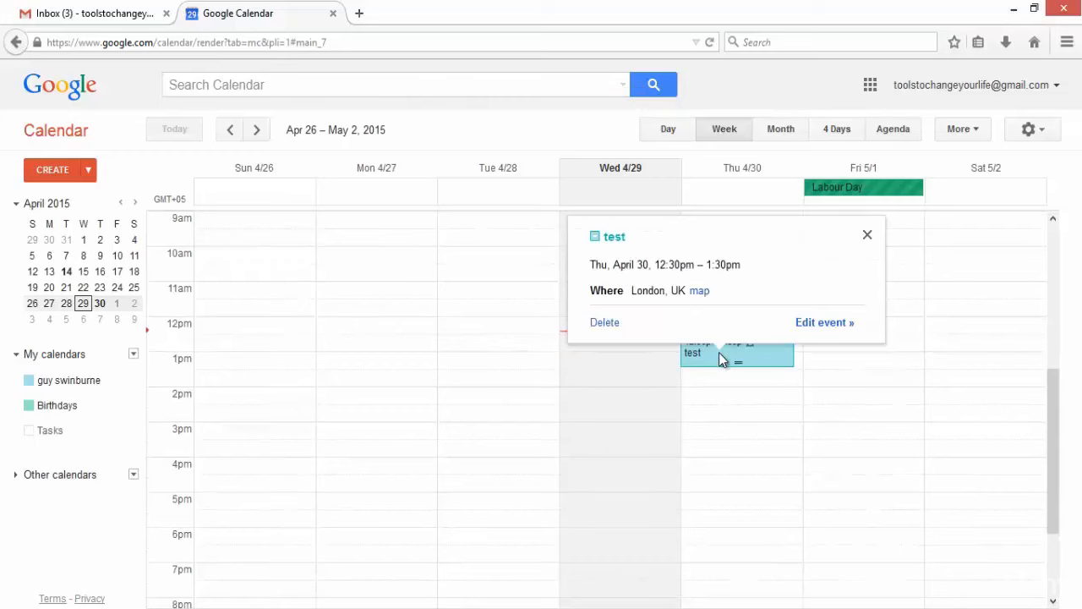
mouse_move(721, 340)
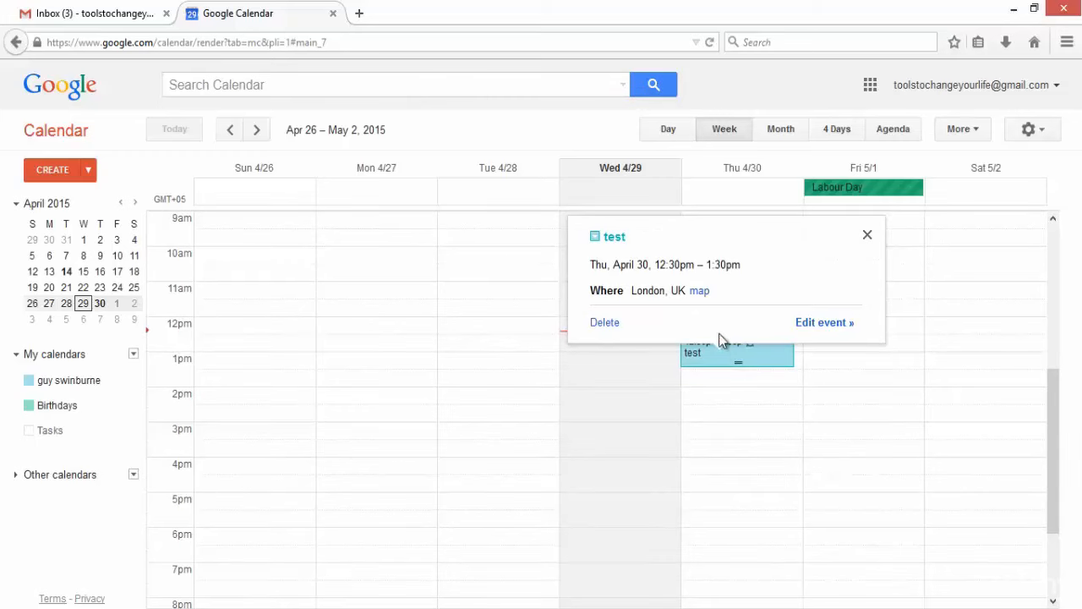
click(867, 234)
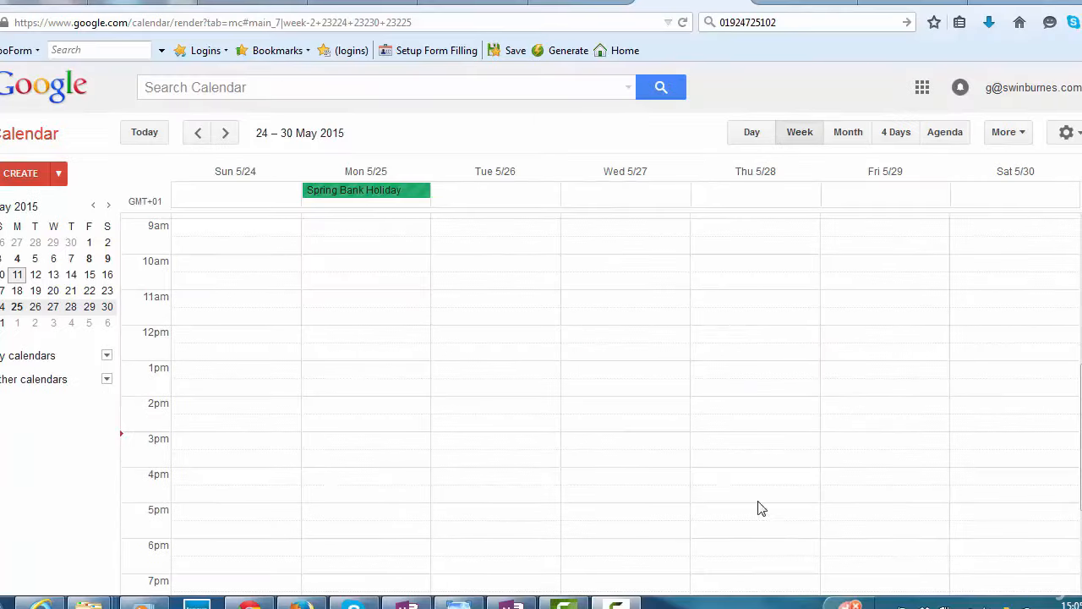
mouse_move(811, 205)
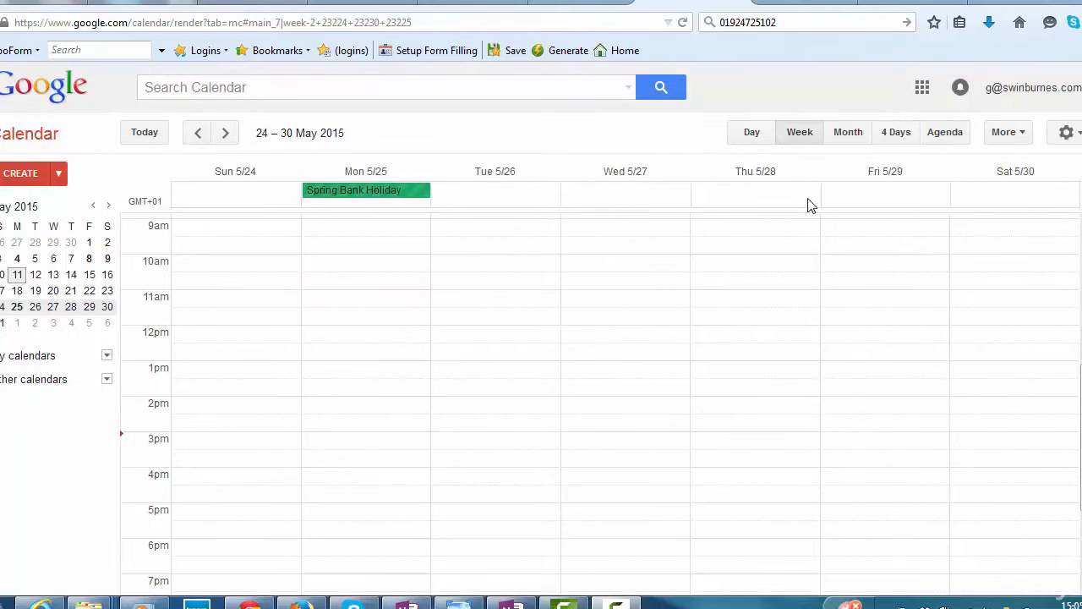
mouse_move(769, 163)
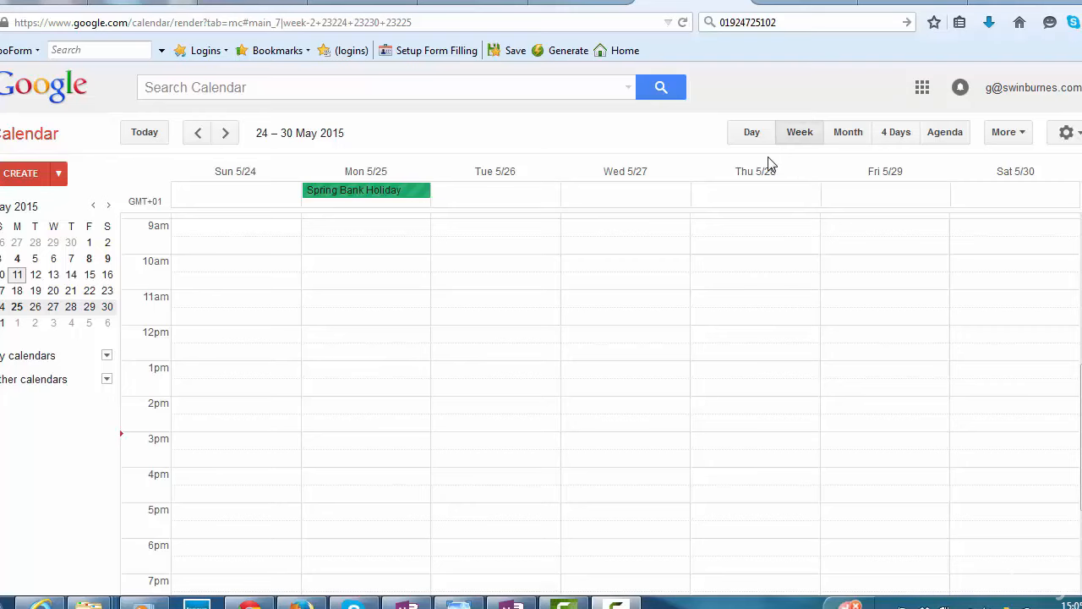
mouse_move(751, 132)
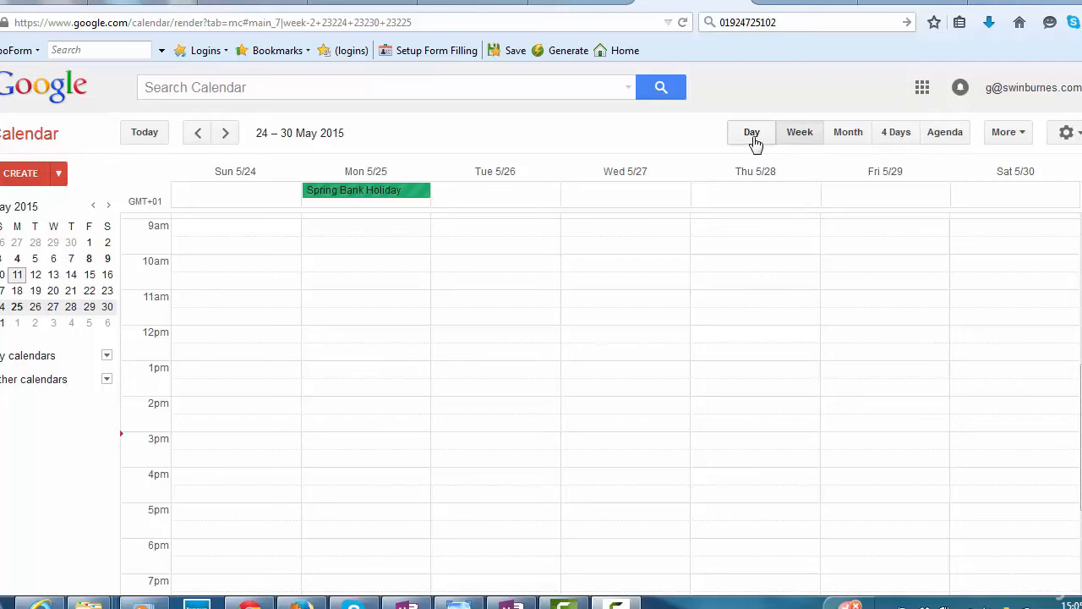
click(751, 132)
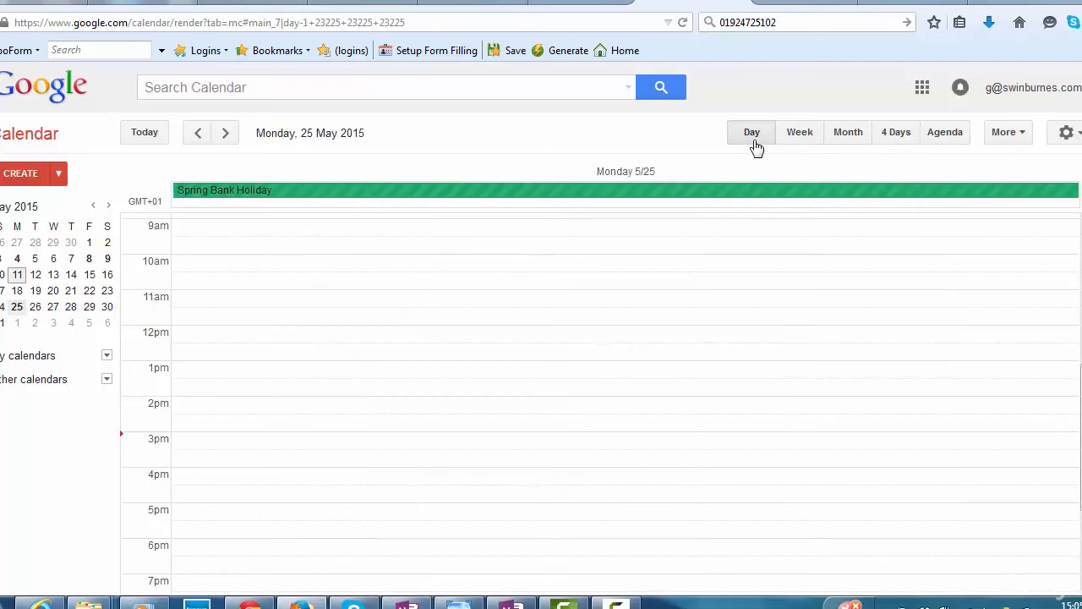
click(799, 132)
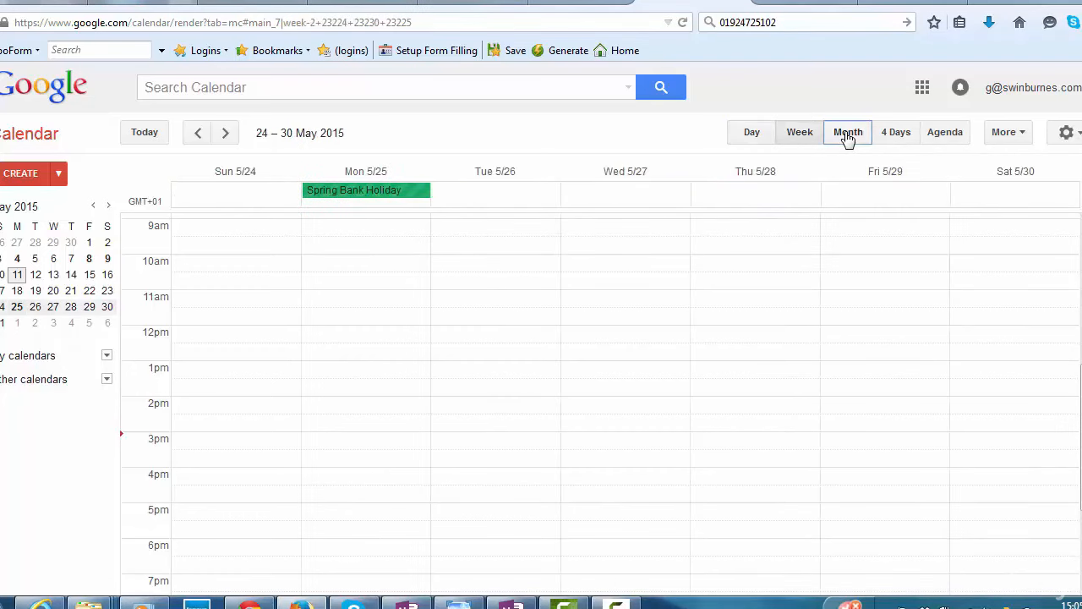
click(848, 132)
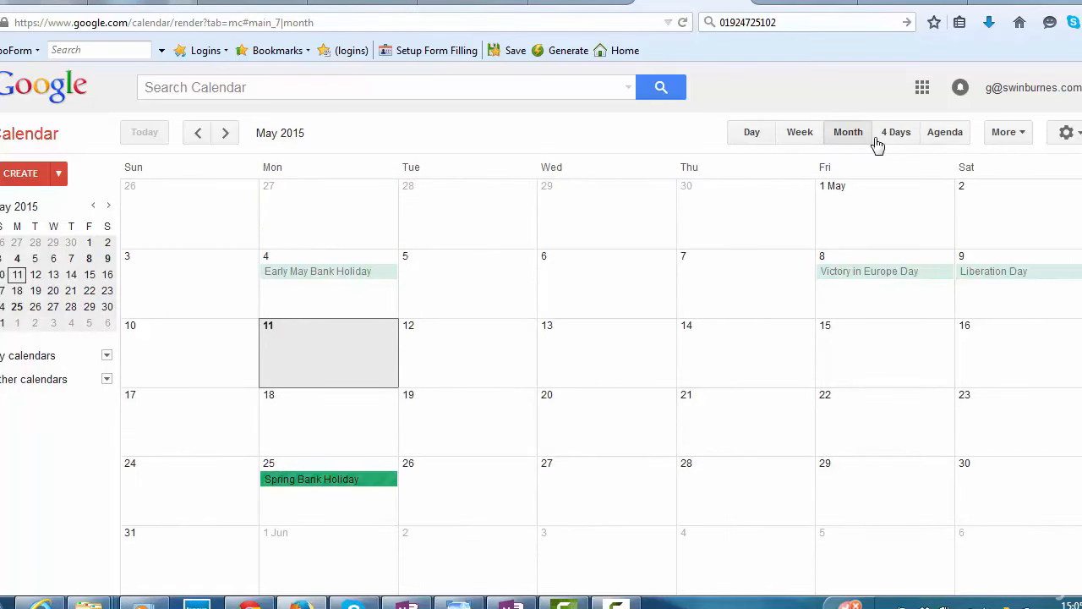
click(896, 132)
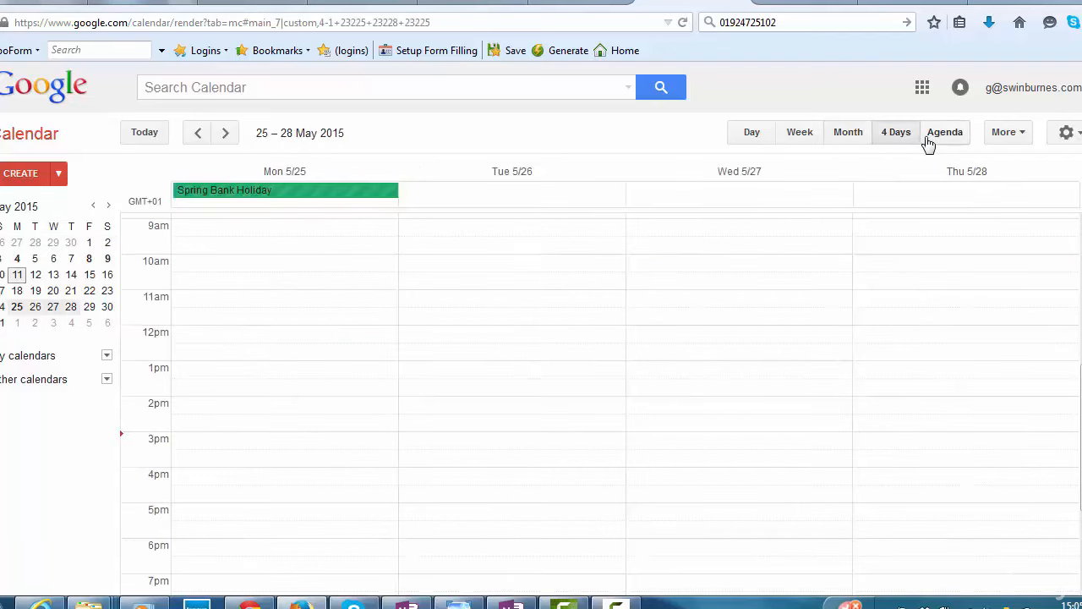
click(944, 132)
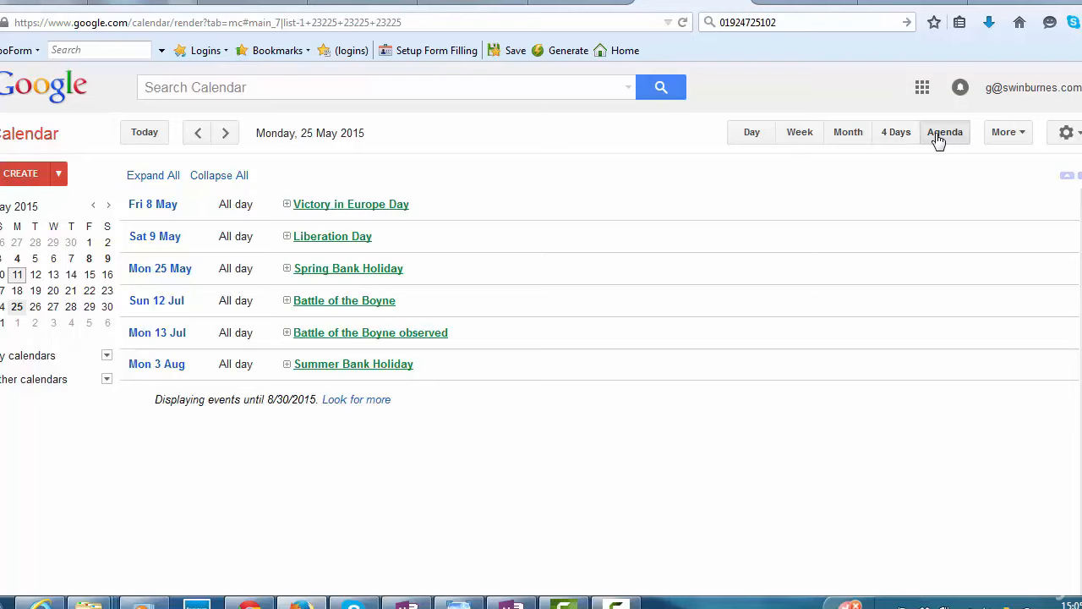
mouse_move(824, 137)
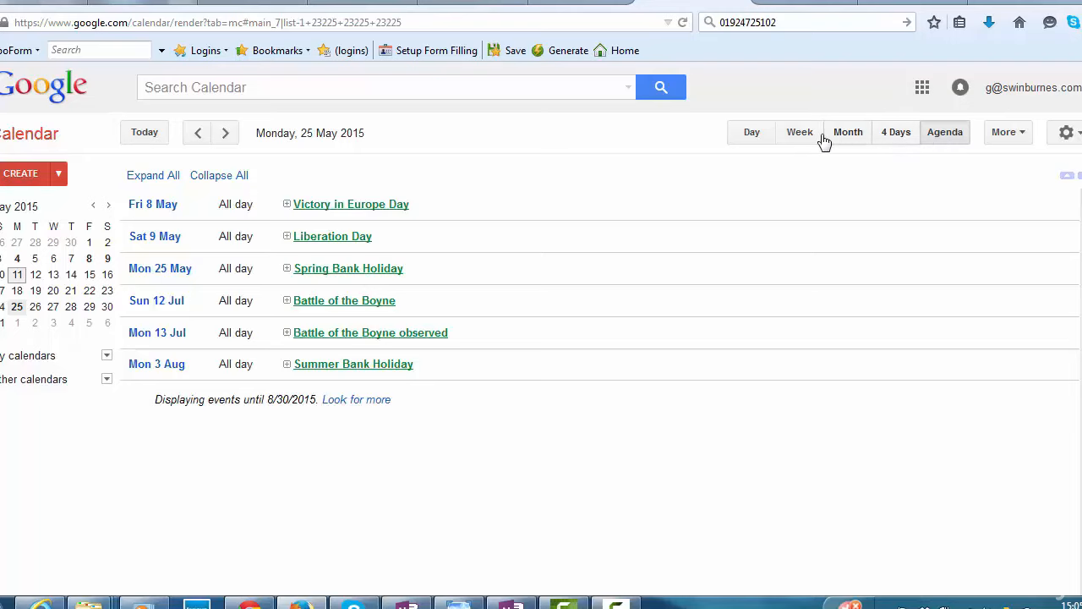
click(799, 131)
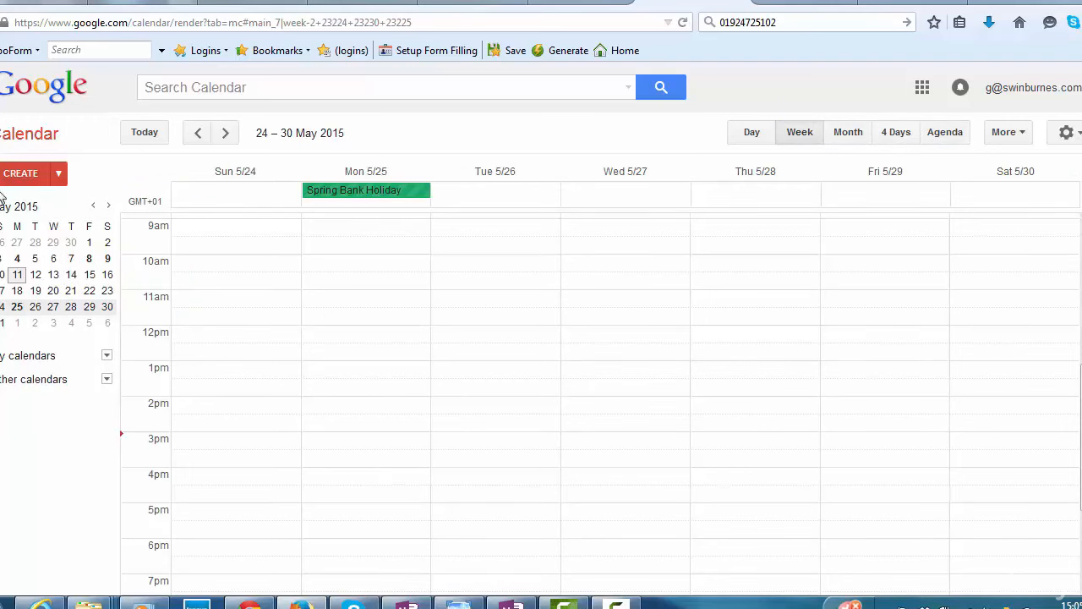
mouse_move(743, 388)
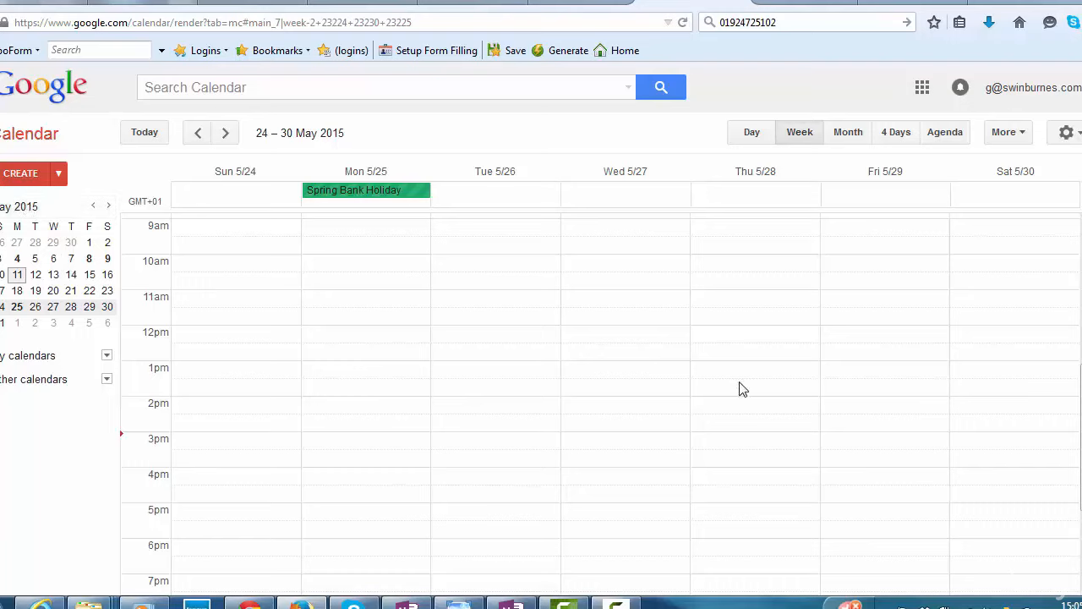
mouse_move(753, 375)
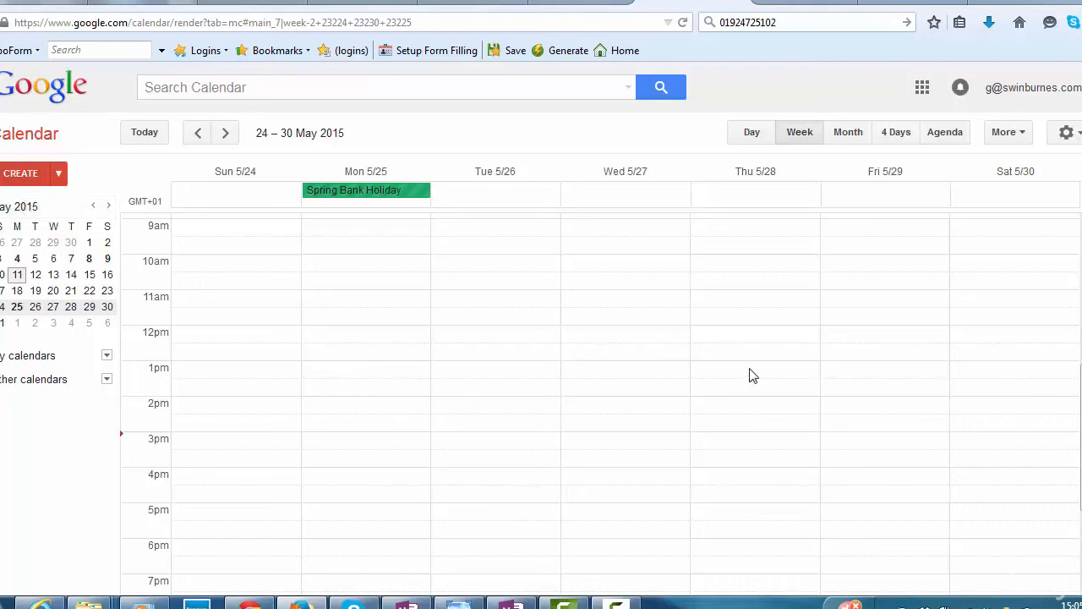
Create 'Tea at the Ritz' in the Thu 5/28 1pm slot, then undo it.
click(753, 372)
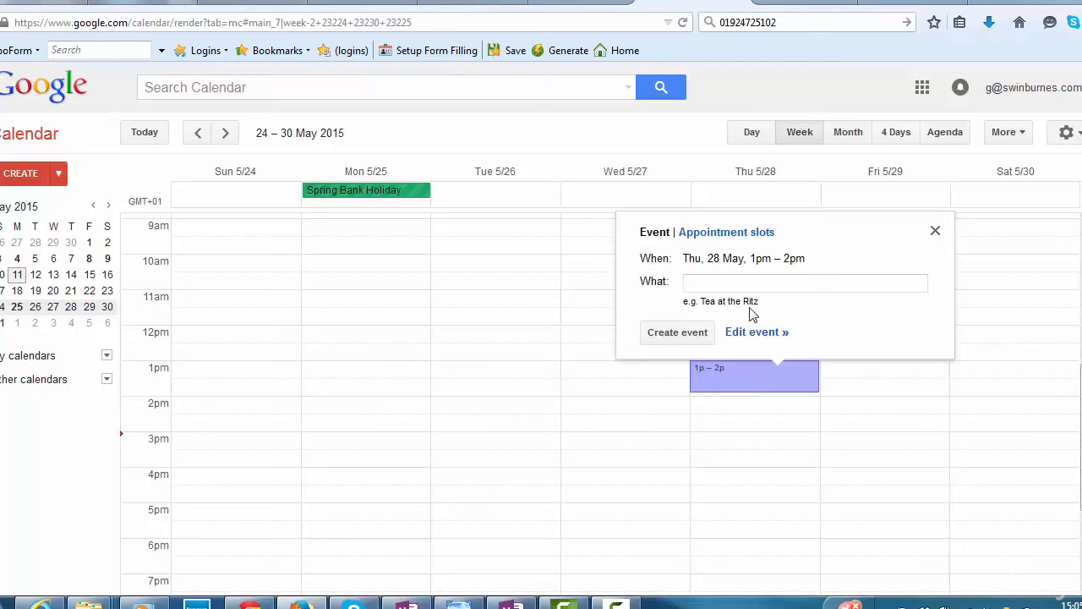
click(803, 281)
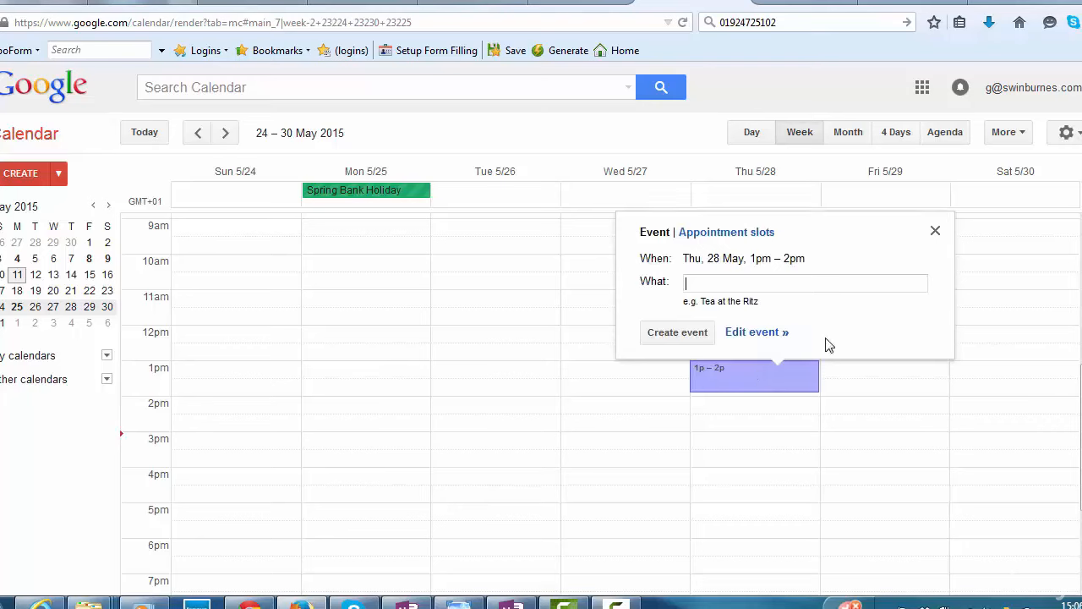
text(Tea a)
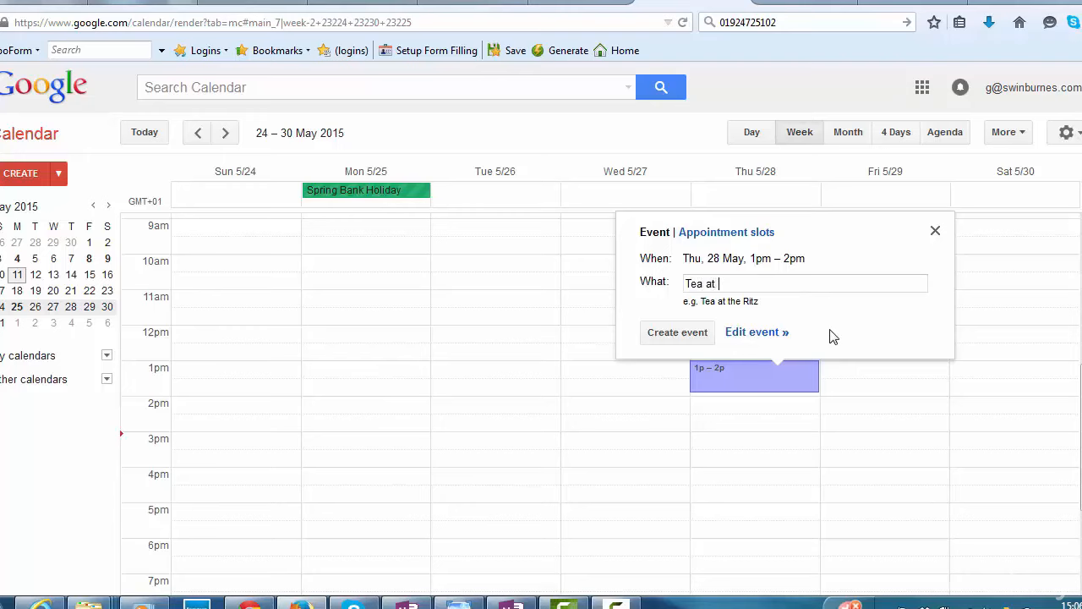
text(the Ritz)
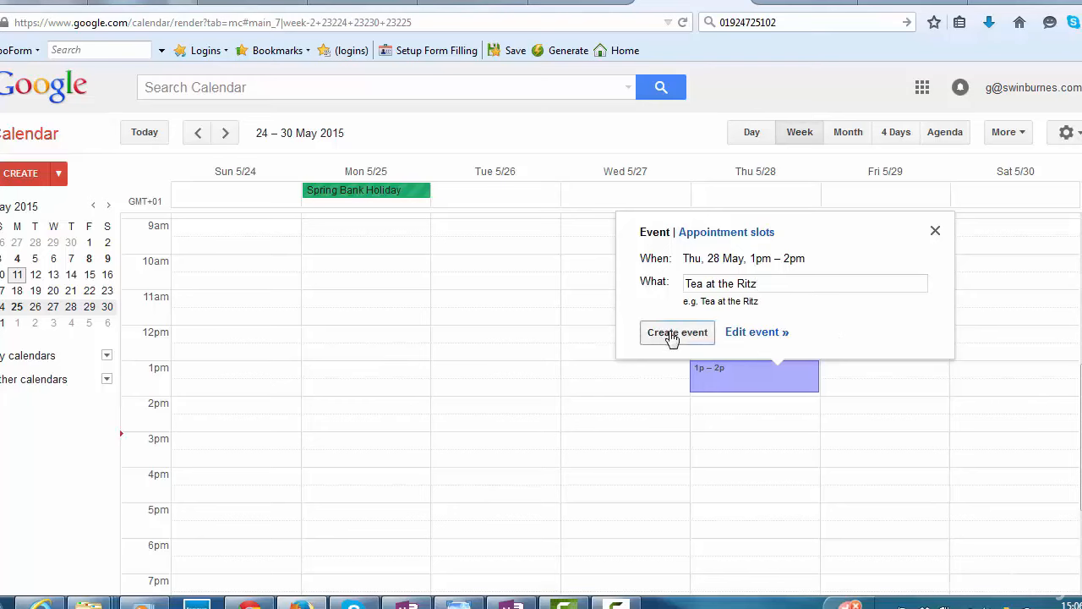
click(676, 331)
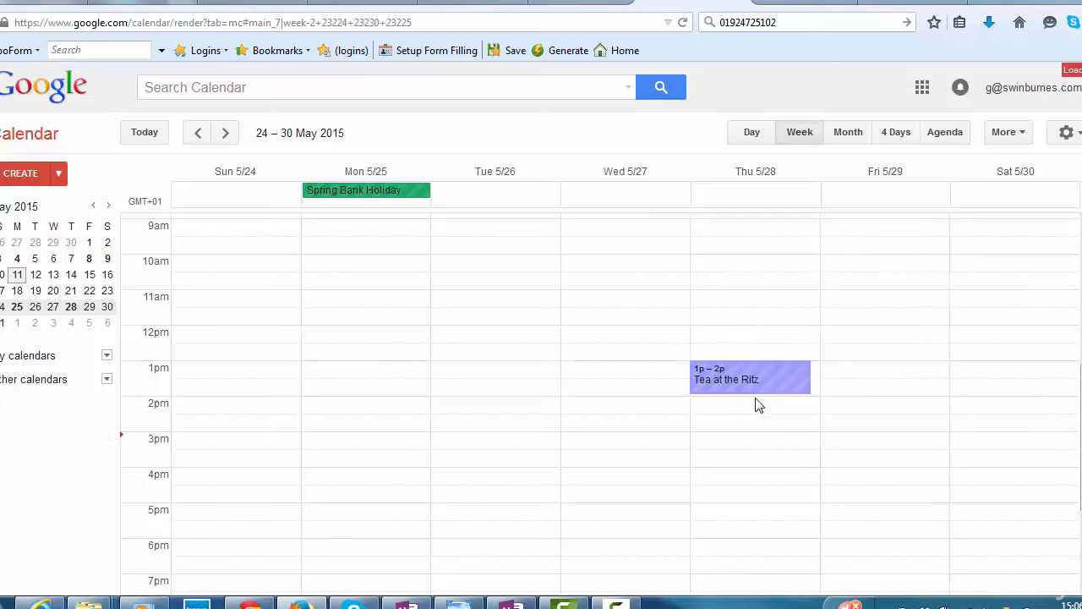
click(749, 377)
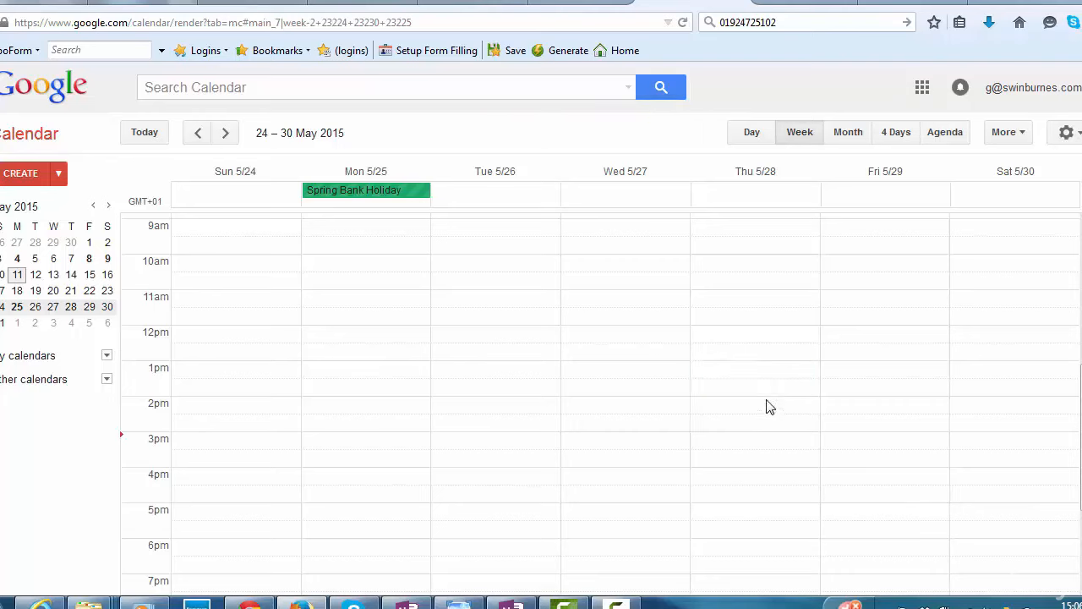
mouse_move(752, 390)
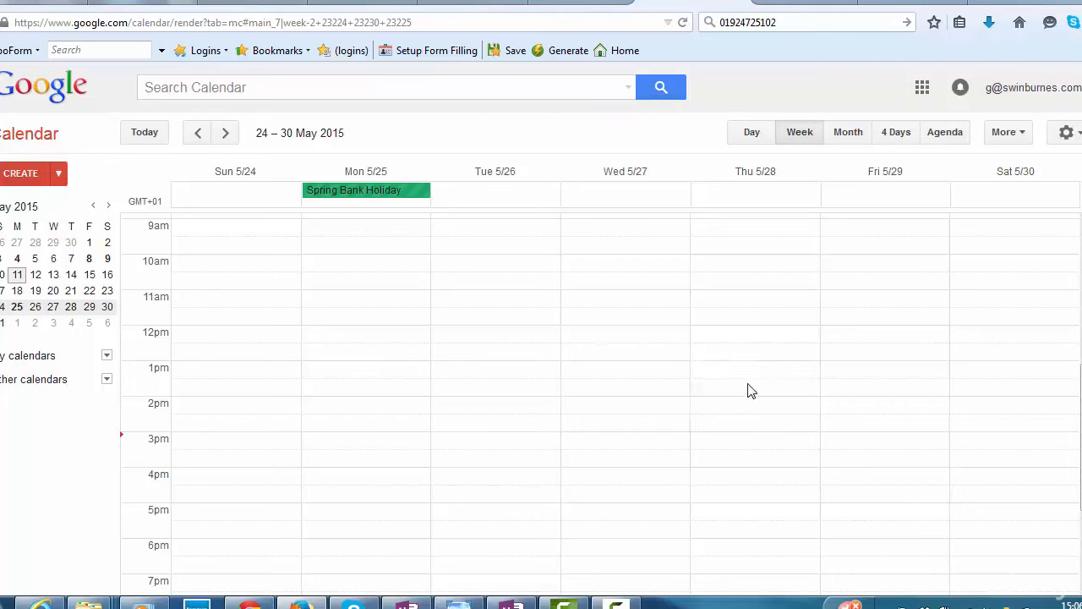